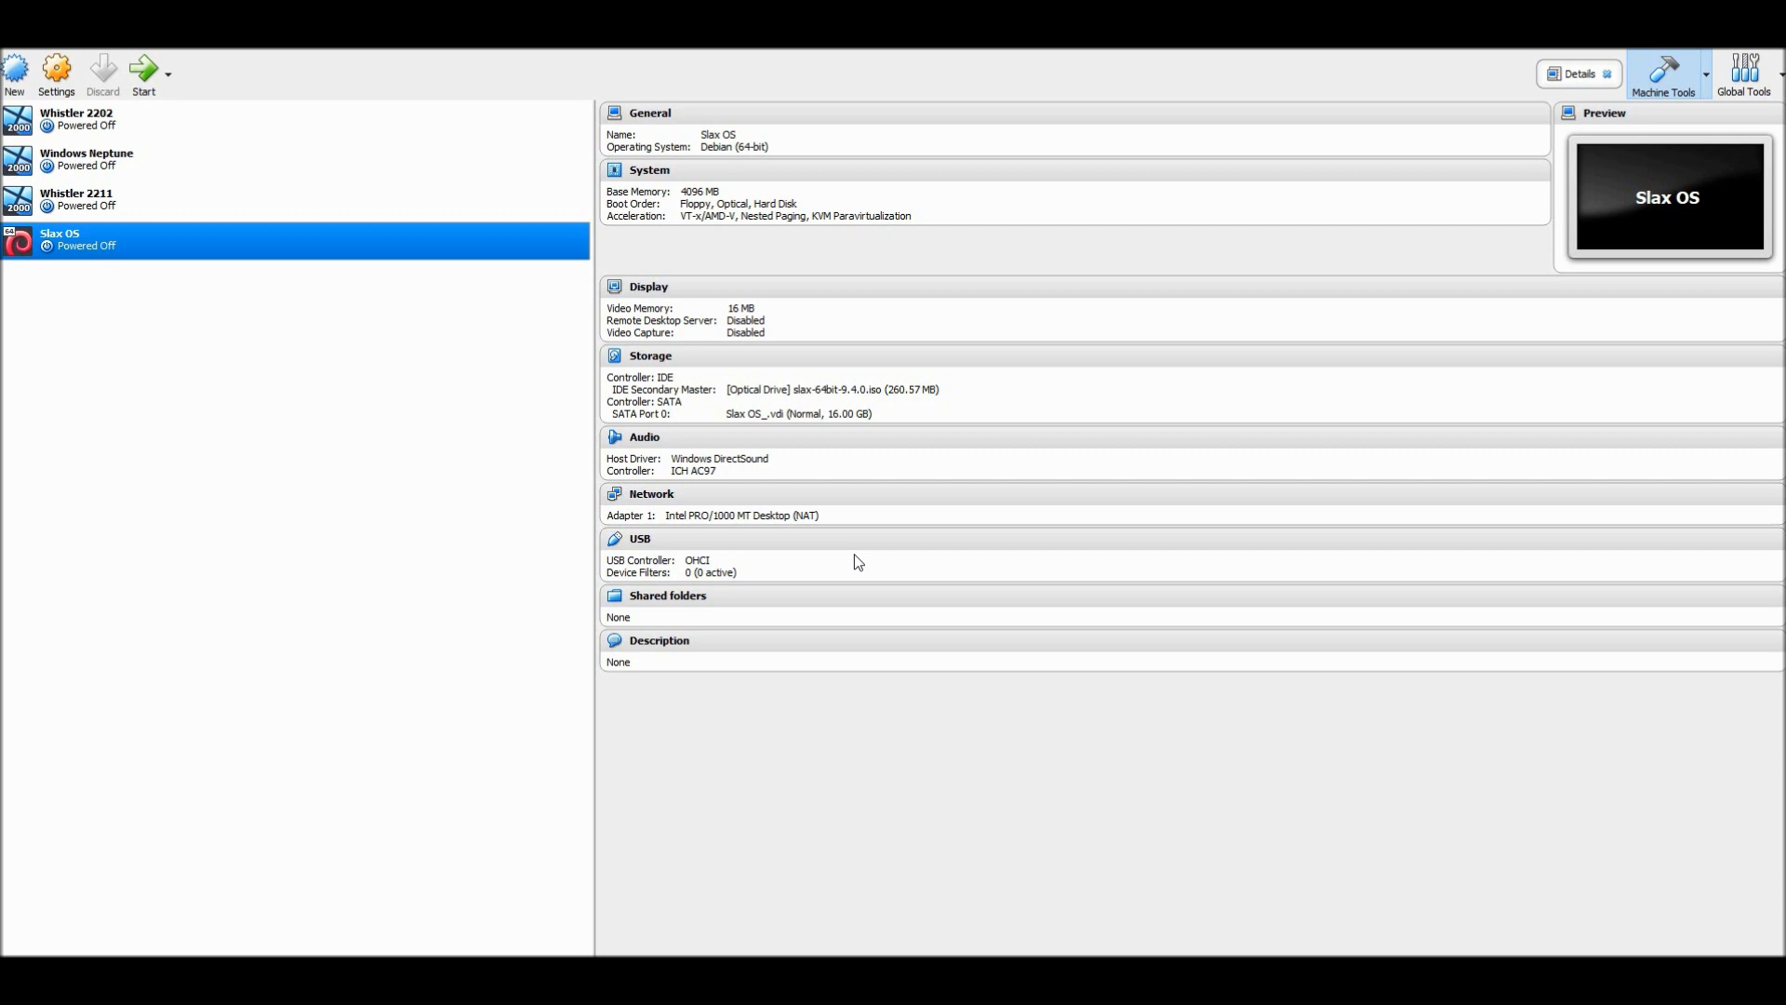
{"action": "mouse_move", "coordinate": [761, 376]}
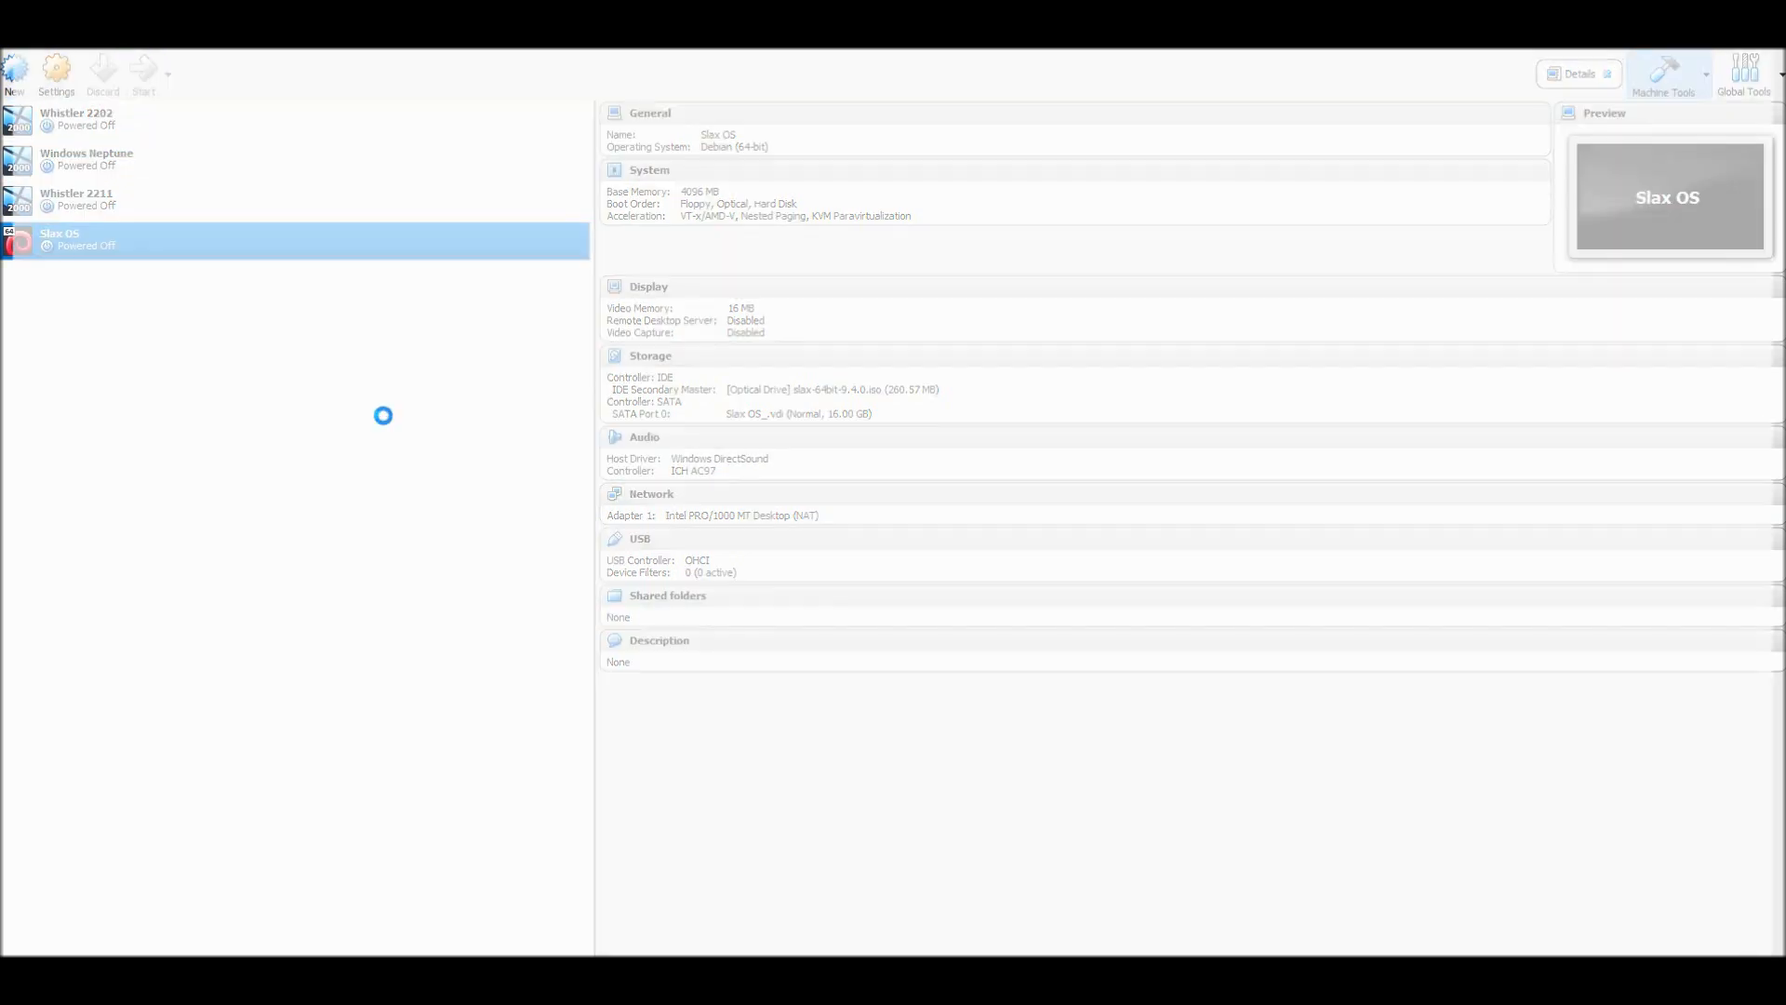
Step: Bring the VirtualBox window into focus while Slax boots to its desktop
{"action": "left_click", "coordinate": [143, 75]}
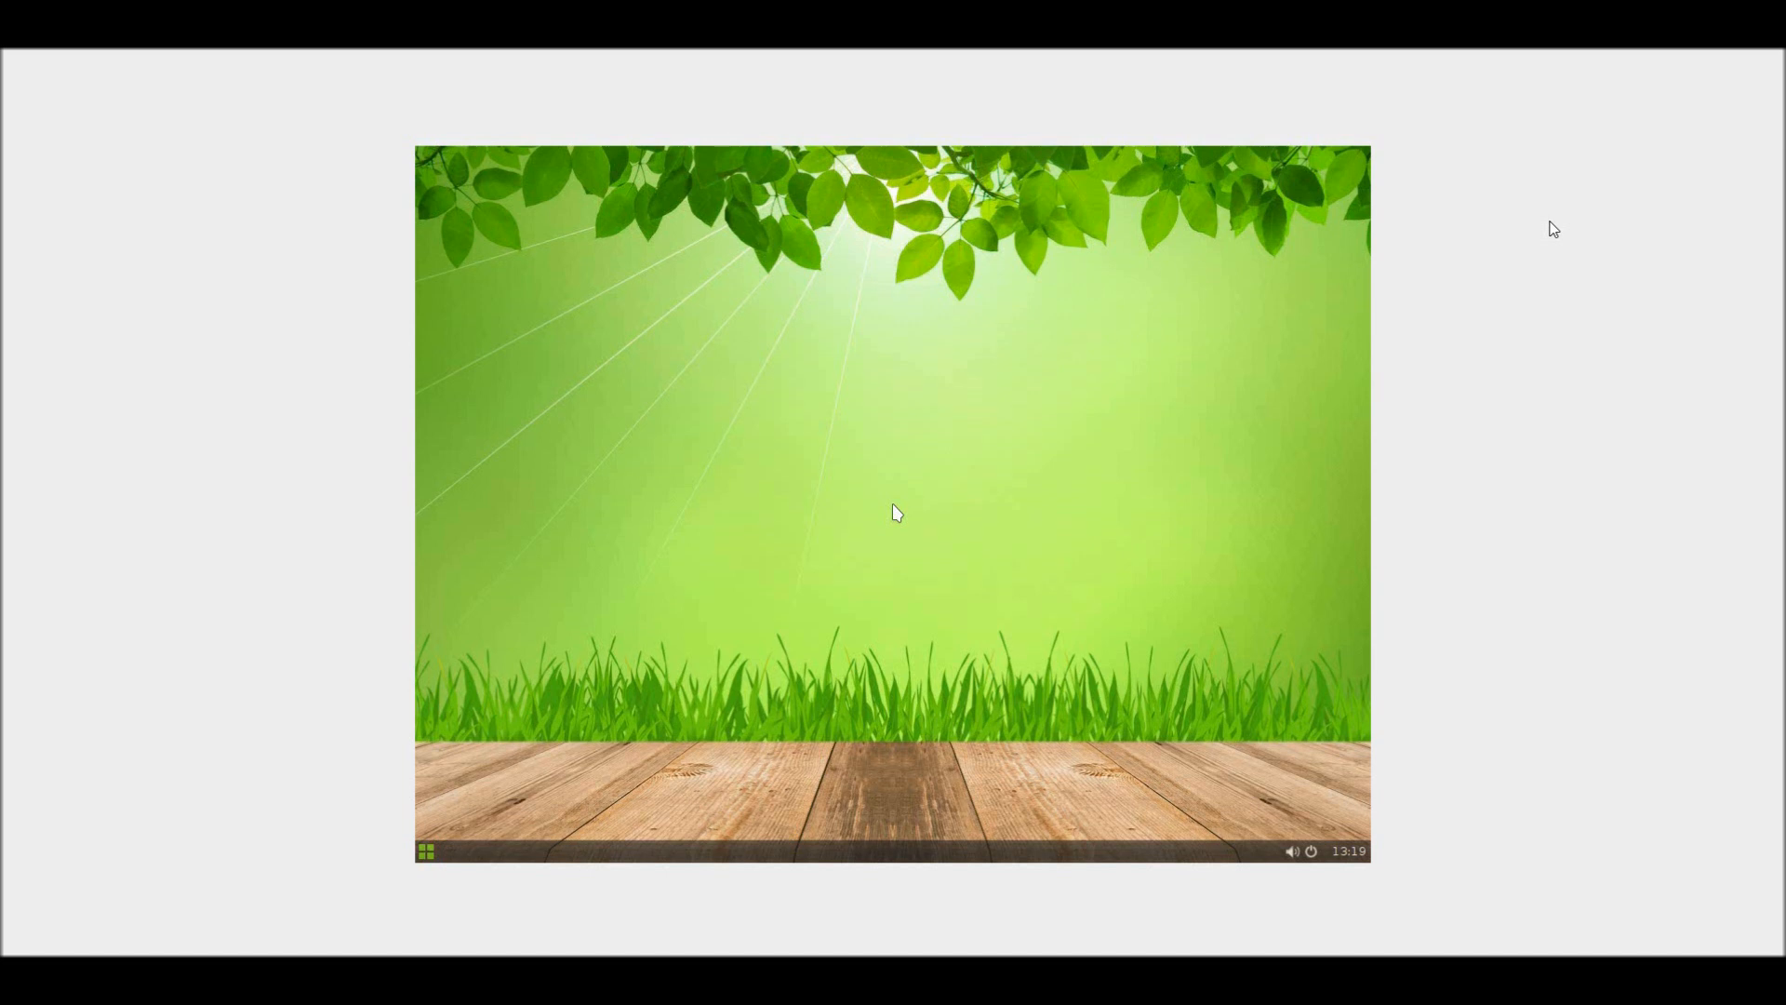
{"action": "mouse_move", "coordinate": [808, 702]}
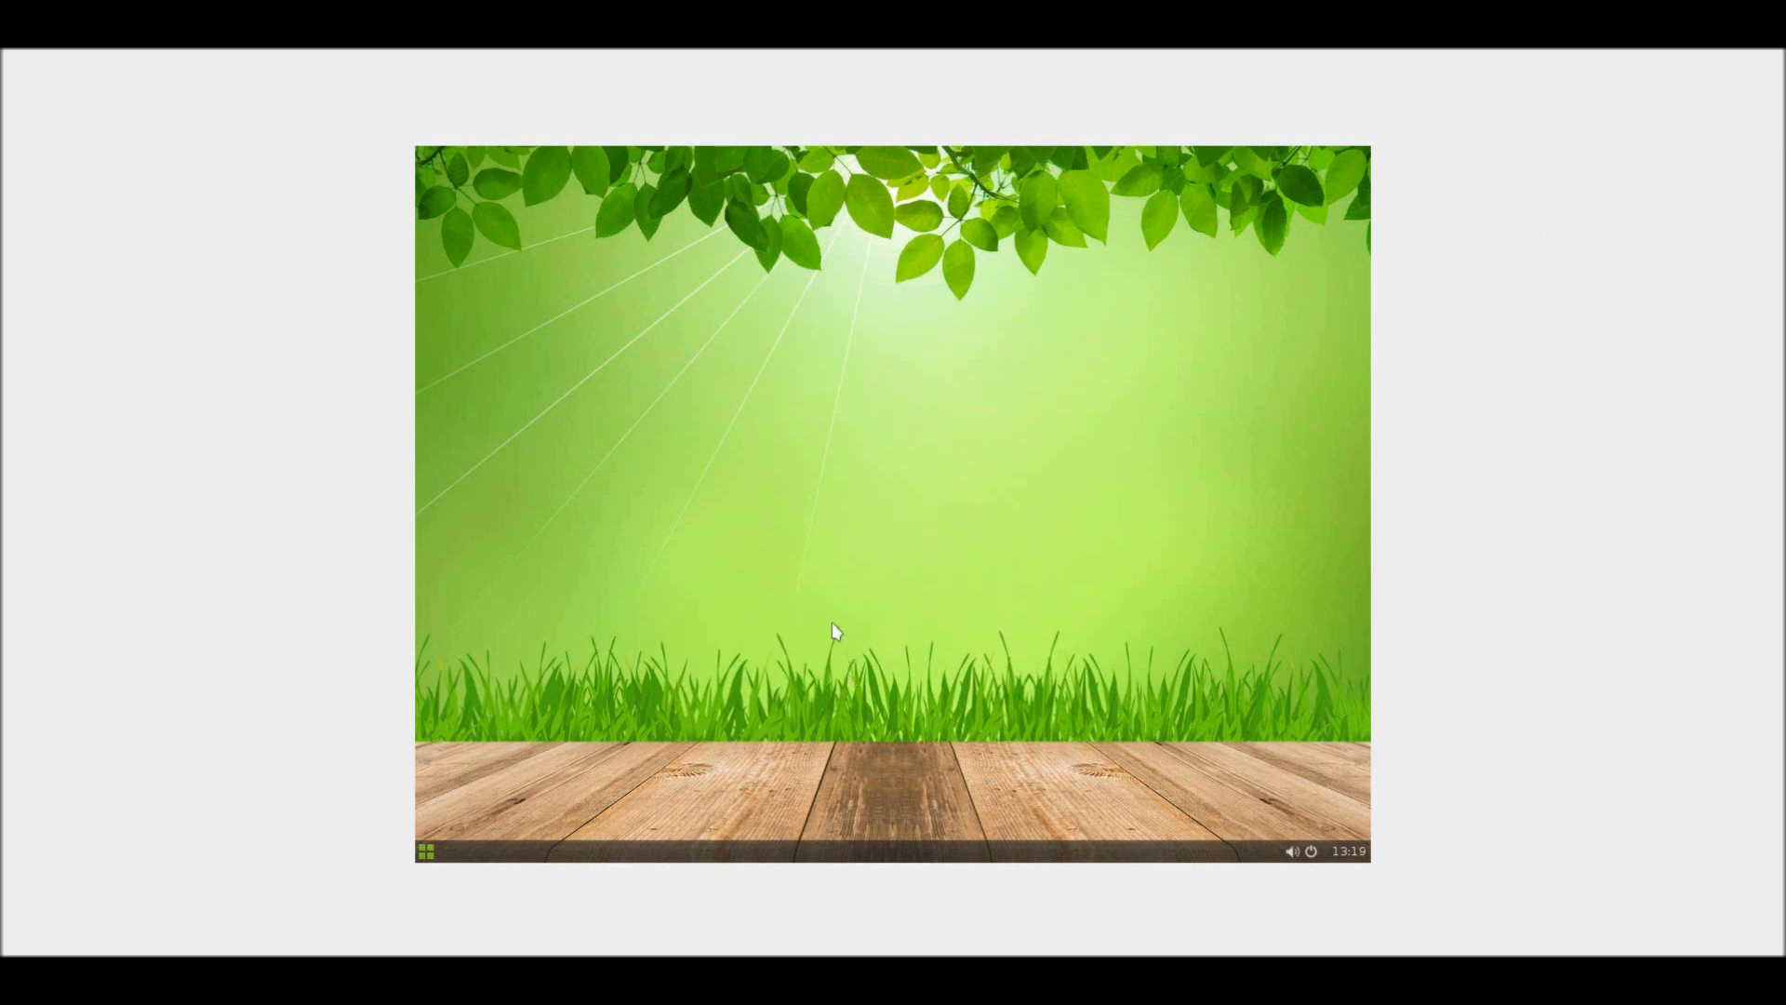
{"action": "mouse_move", "coordinate": [826, 590]}
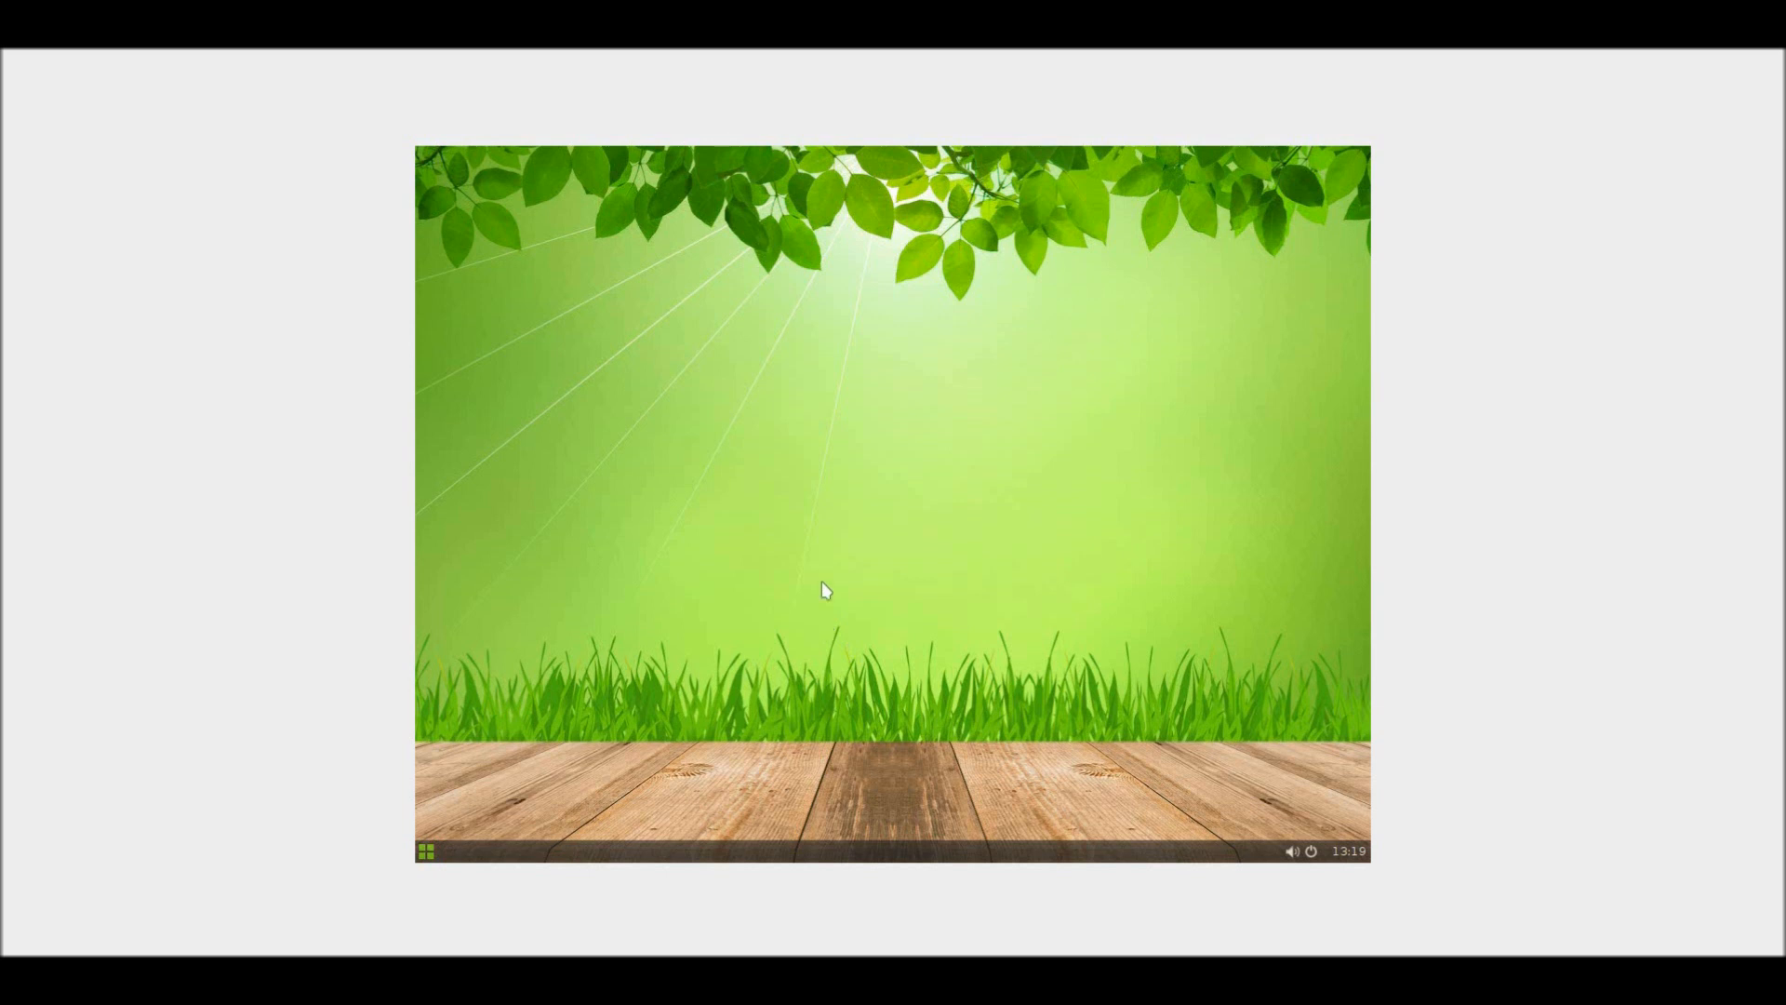
{"action": "mouse_move", "coordinate": [834, 638]}
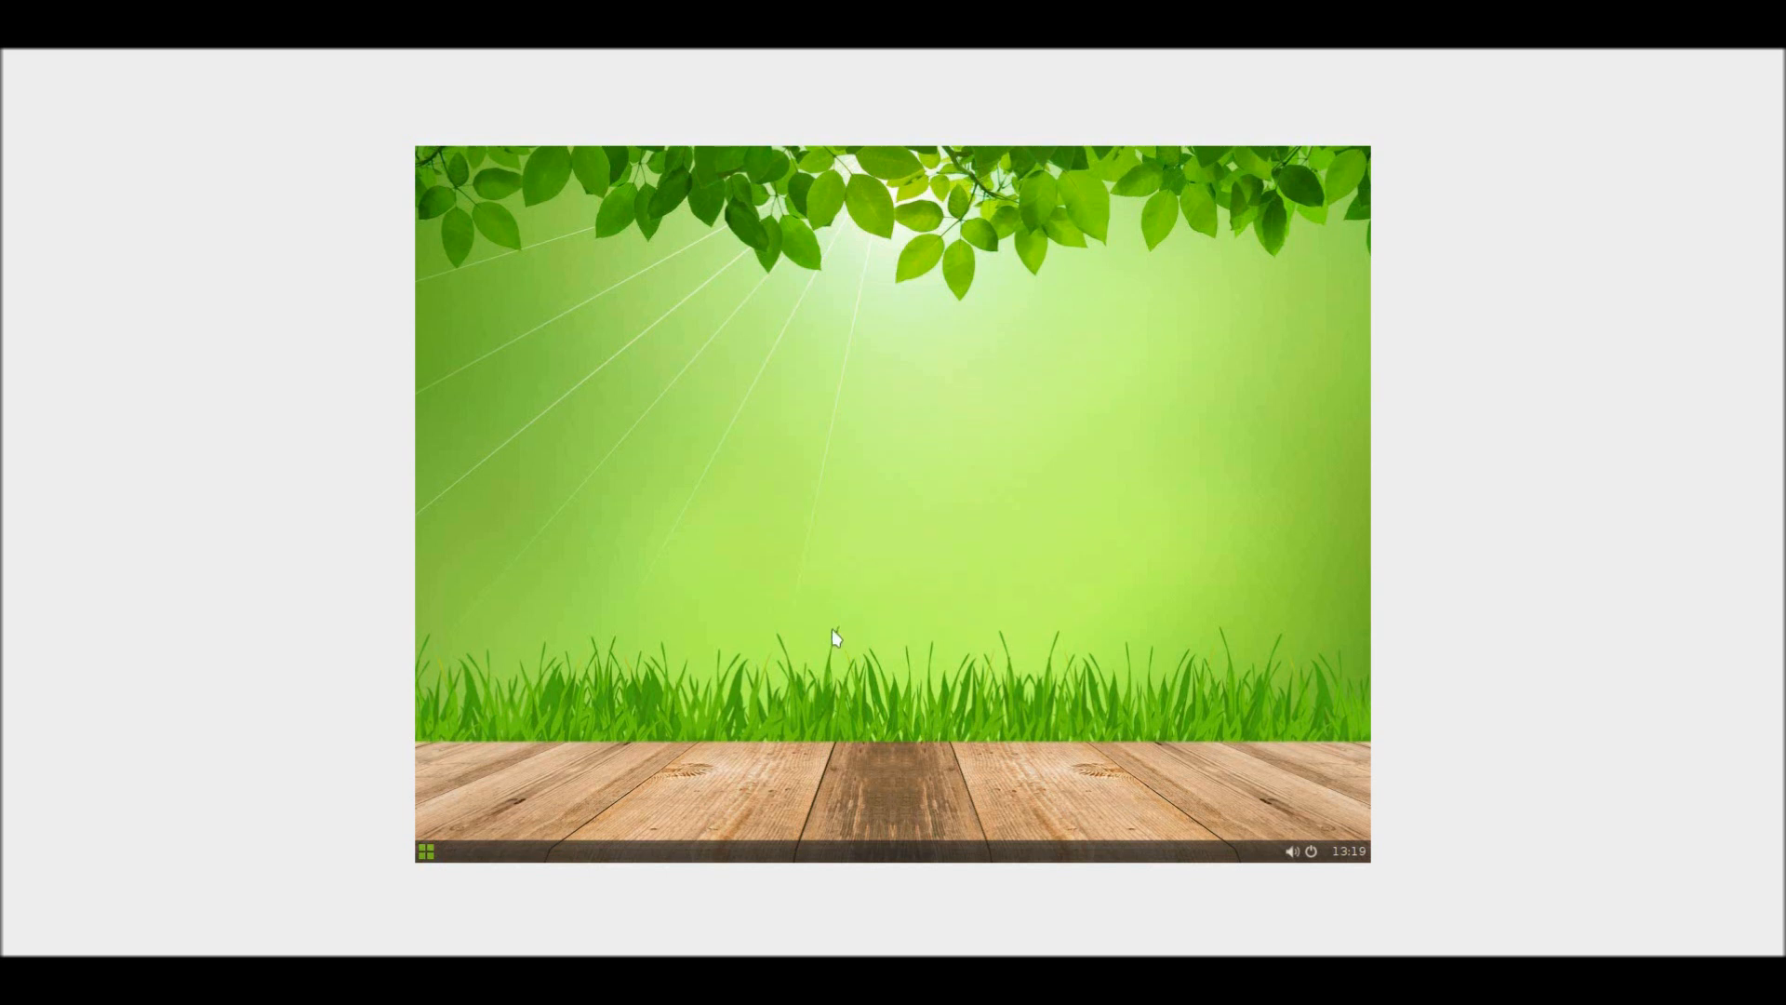
{"action": "mouse_move", "coordinate": [848, 631]}
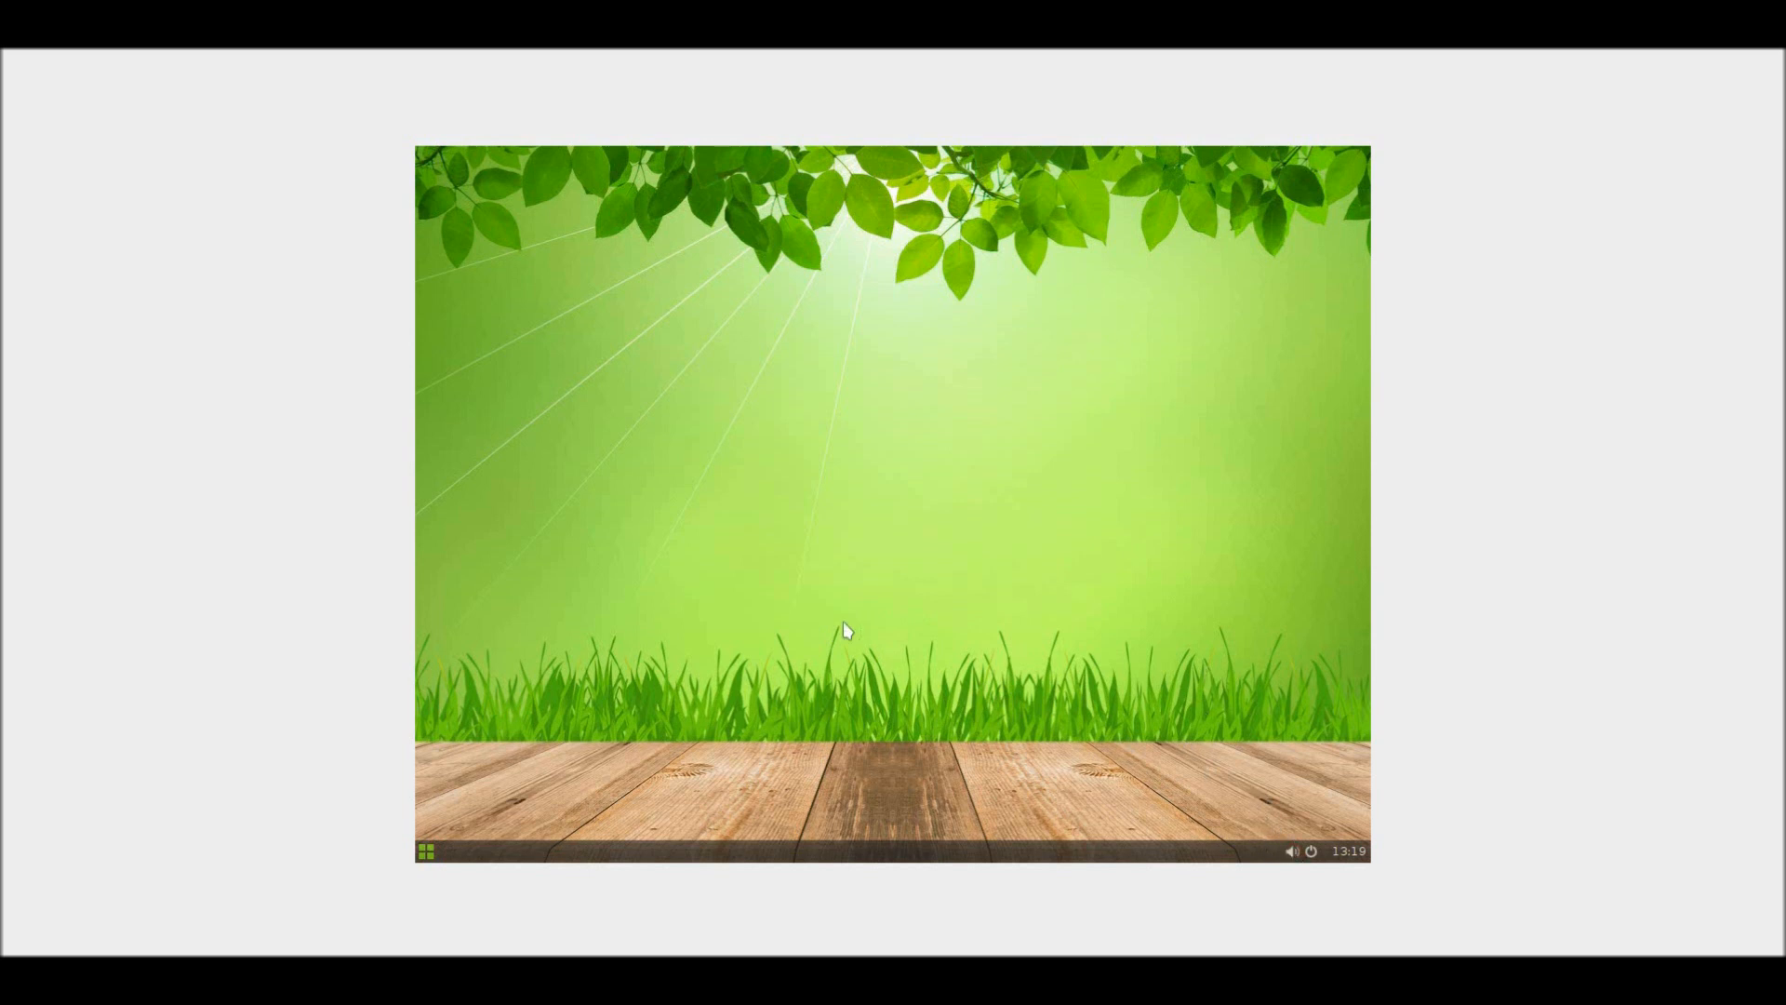
{"action": "mouse_move", "coordinate": [751, 584]}
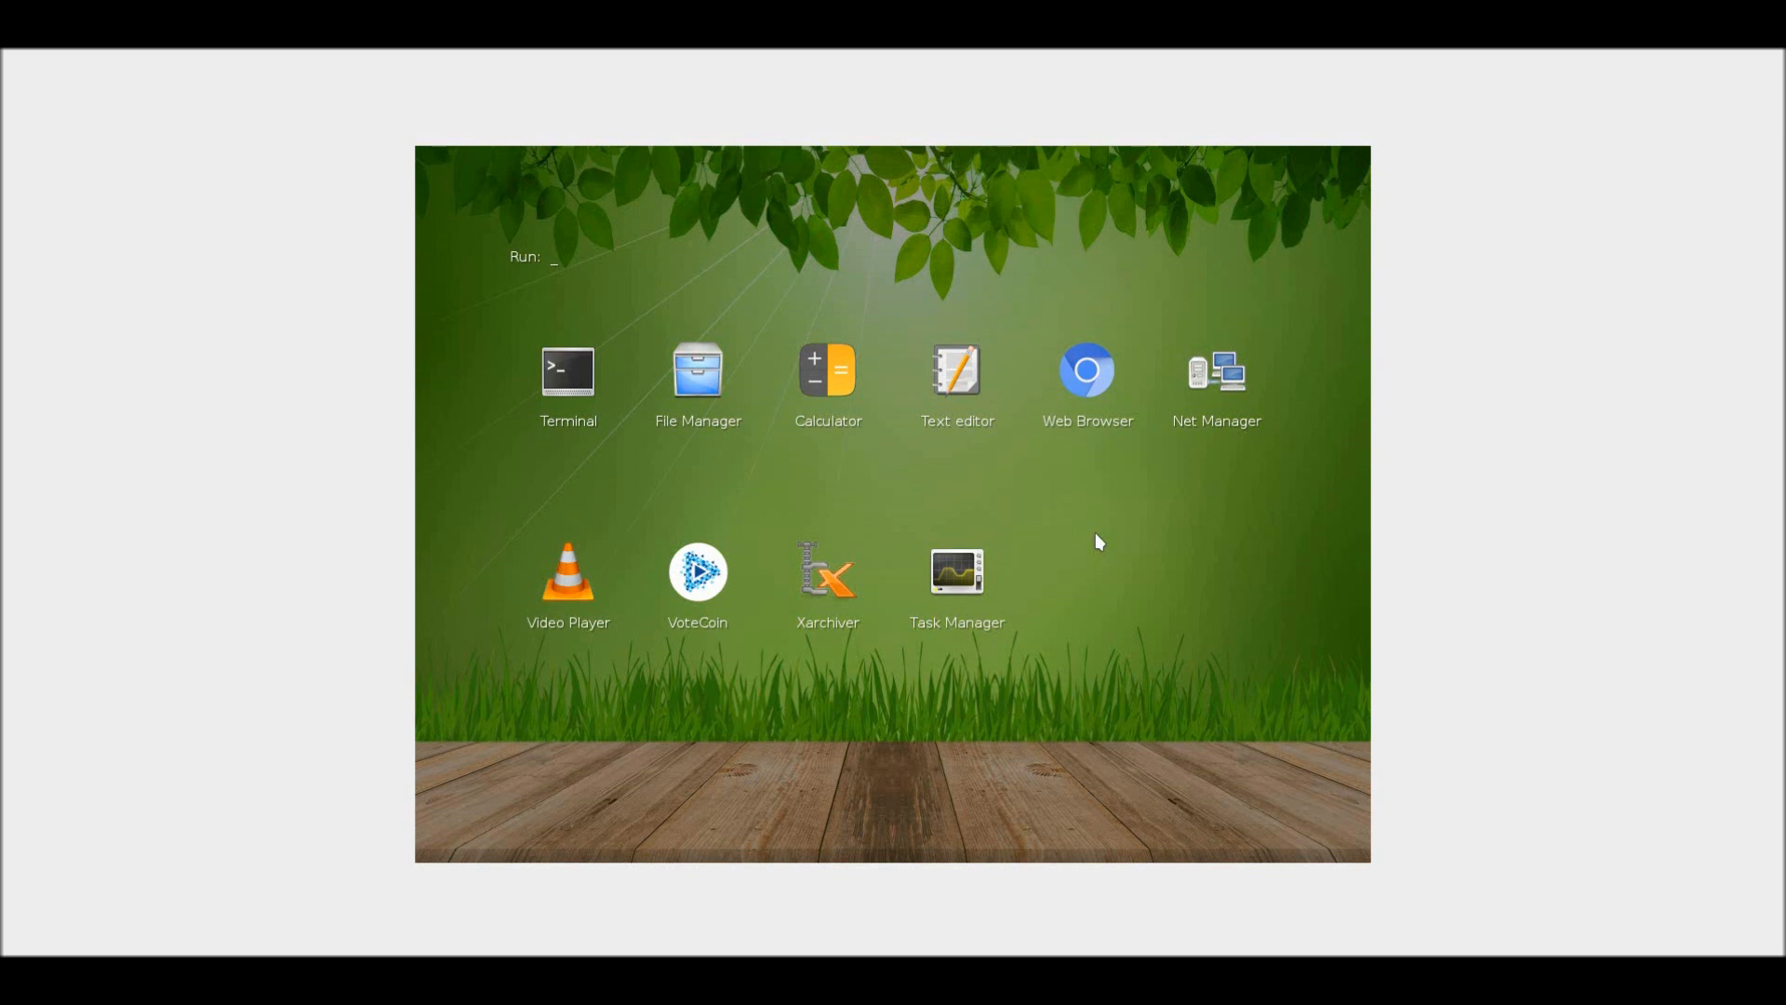
Step: Launch Video Player from the launcher and confirm downloading and installing VLC
{"action": "left_click", "coordinate": [567, 580]}
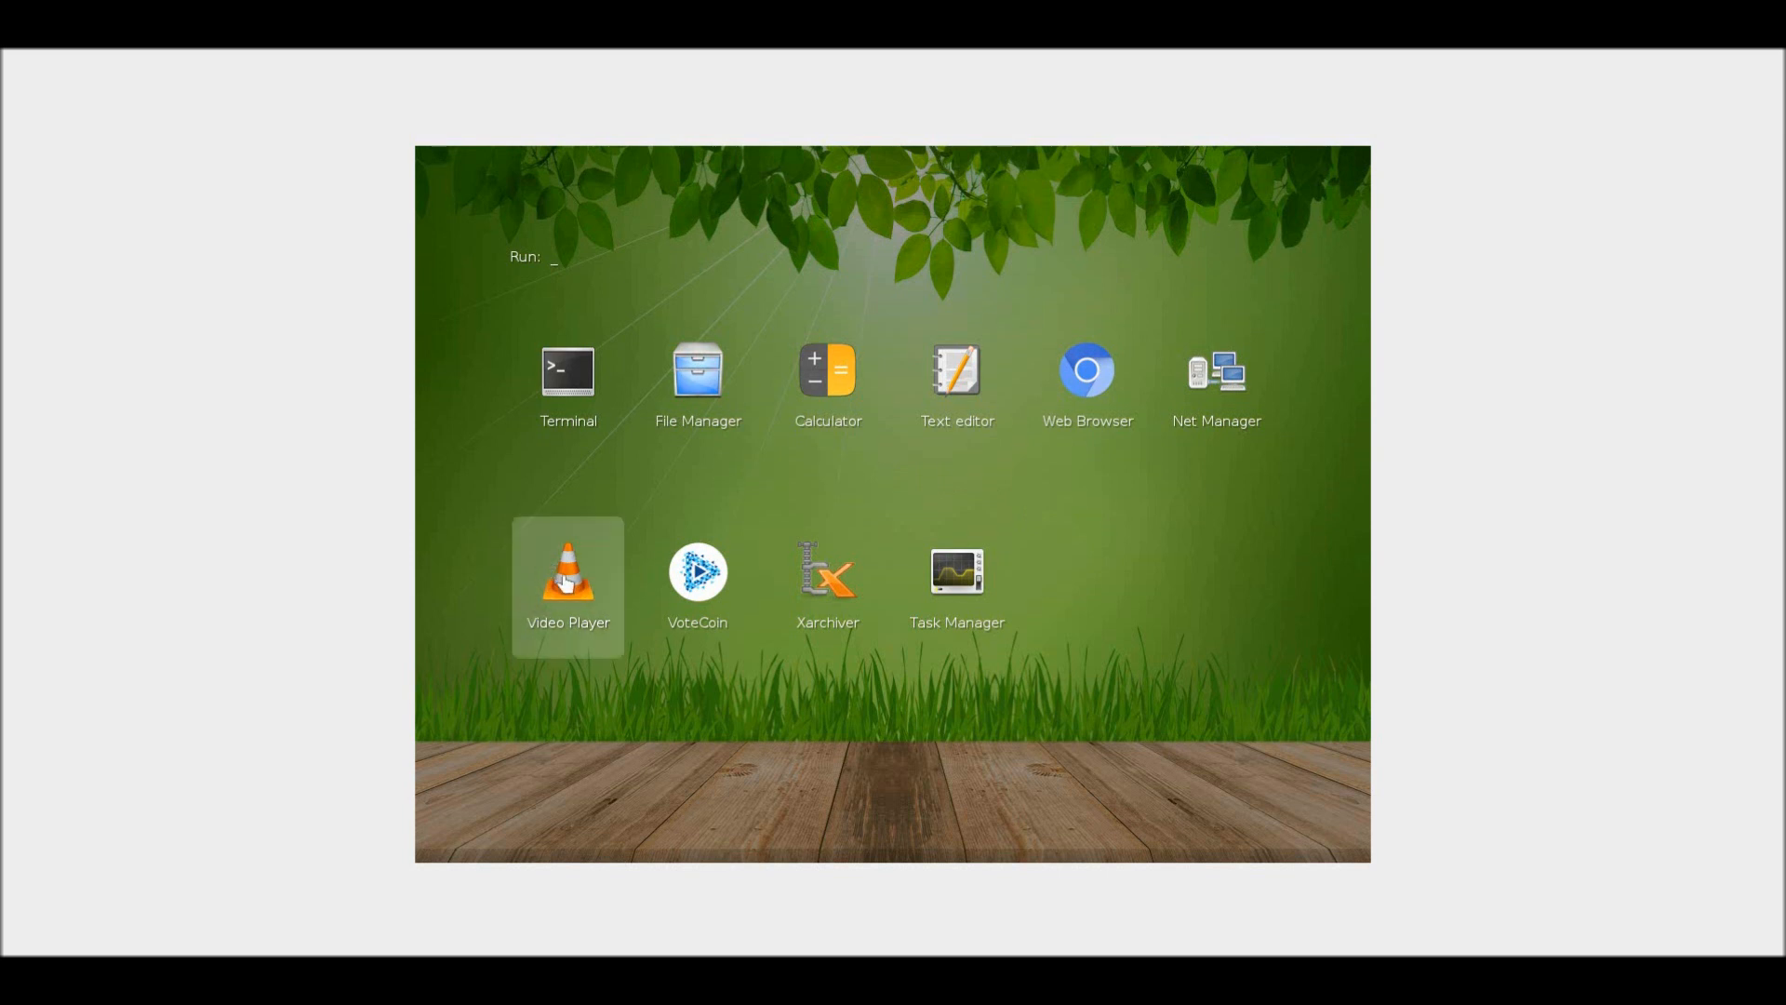
{"action": "double_click", "coordinate": [567, 573]}
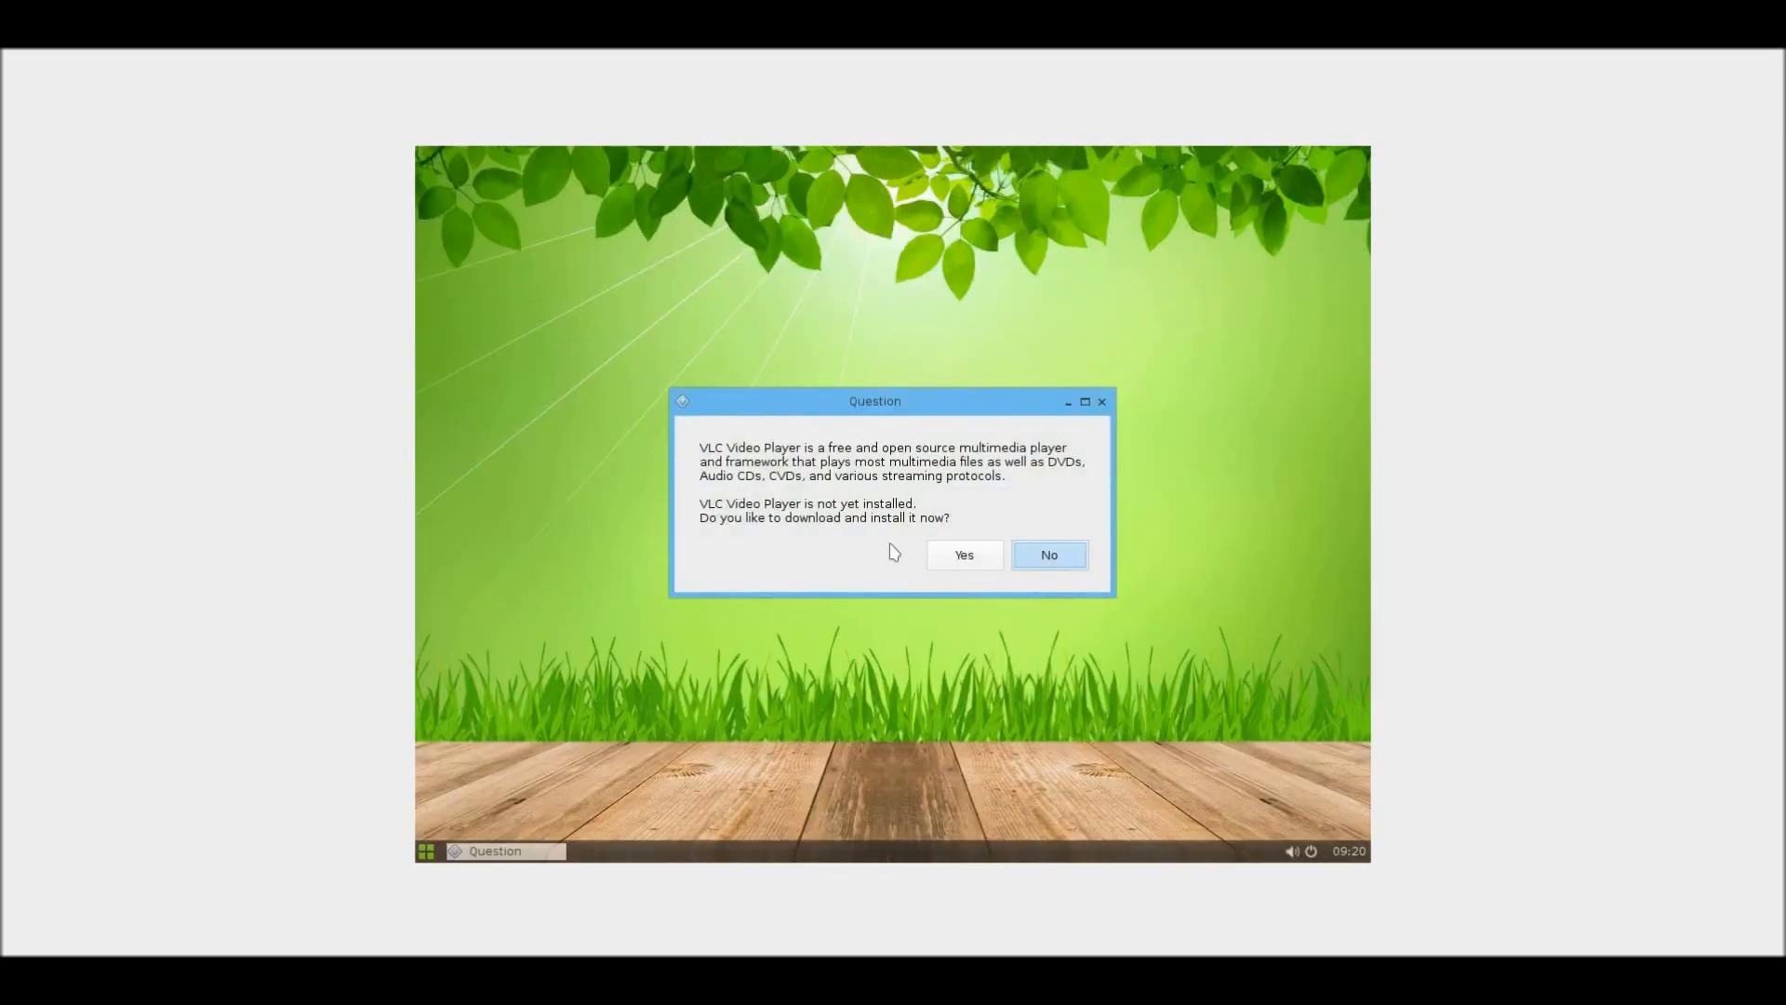
{"action": "left_click", "coordinate": [963, 555]}
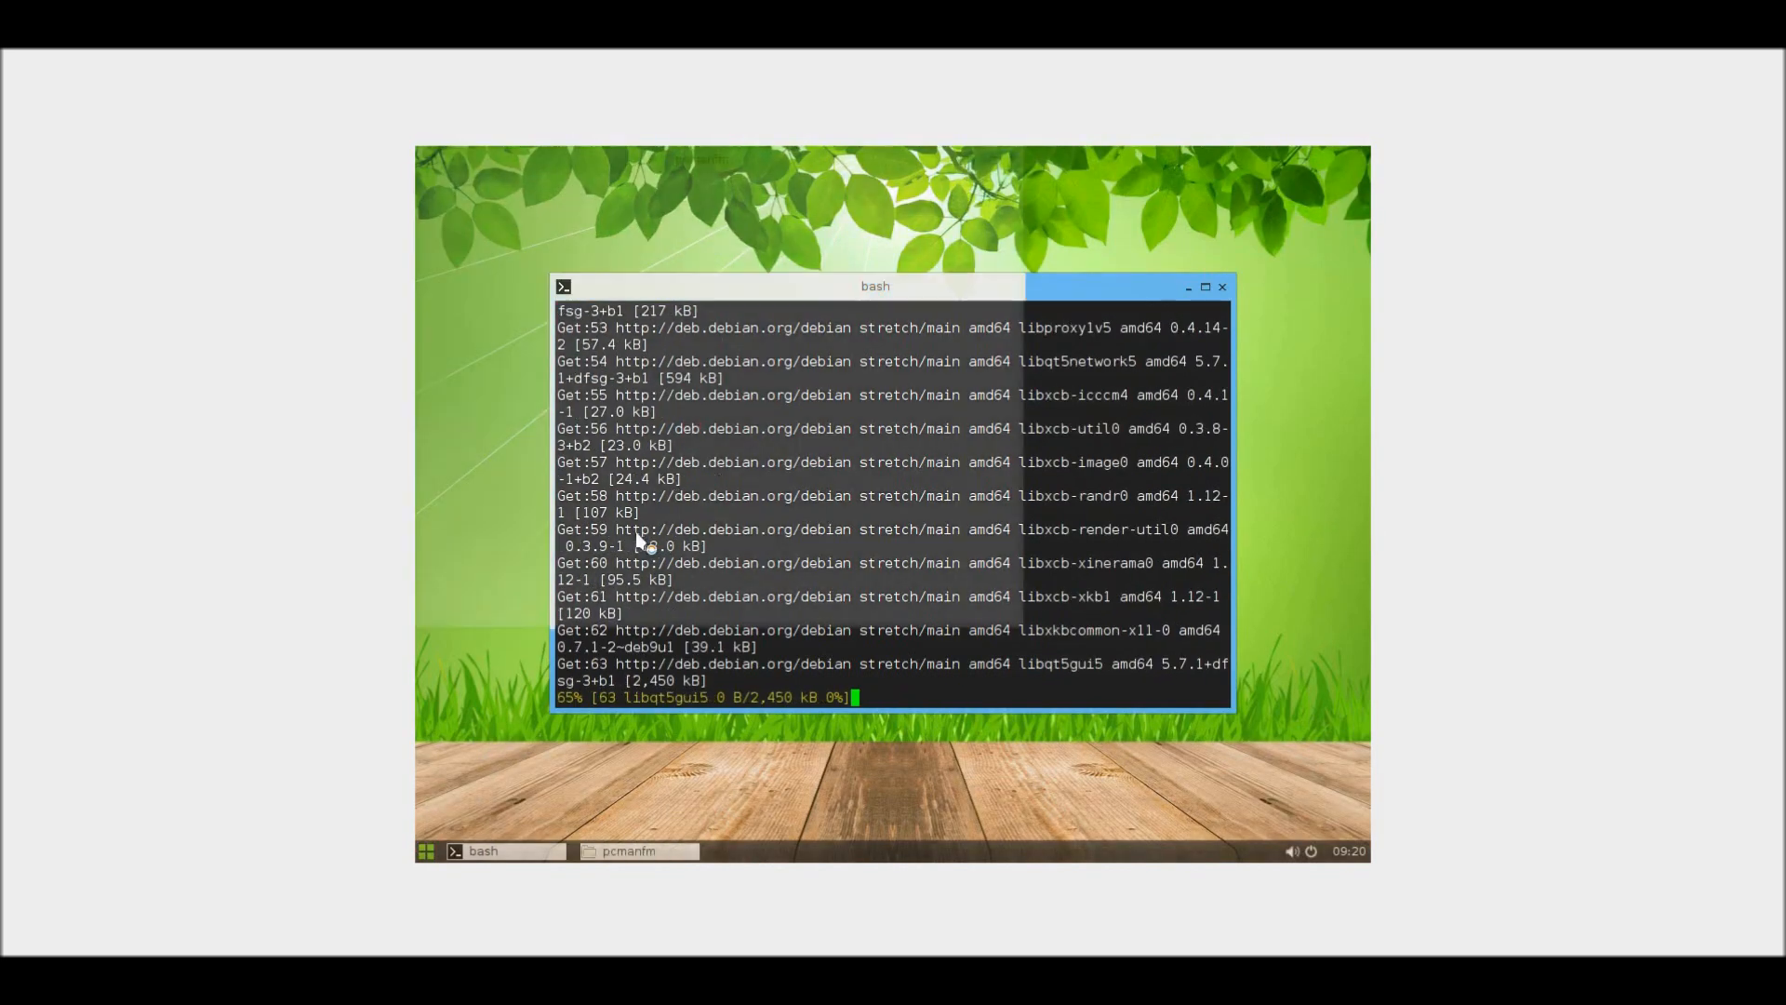
Step: View PCManFM's About dialog (version 1.2.5) via Help and close it
{"action": "left_click", "coordinate": [699, 184]}
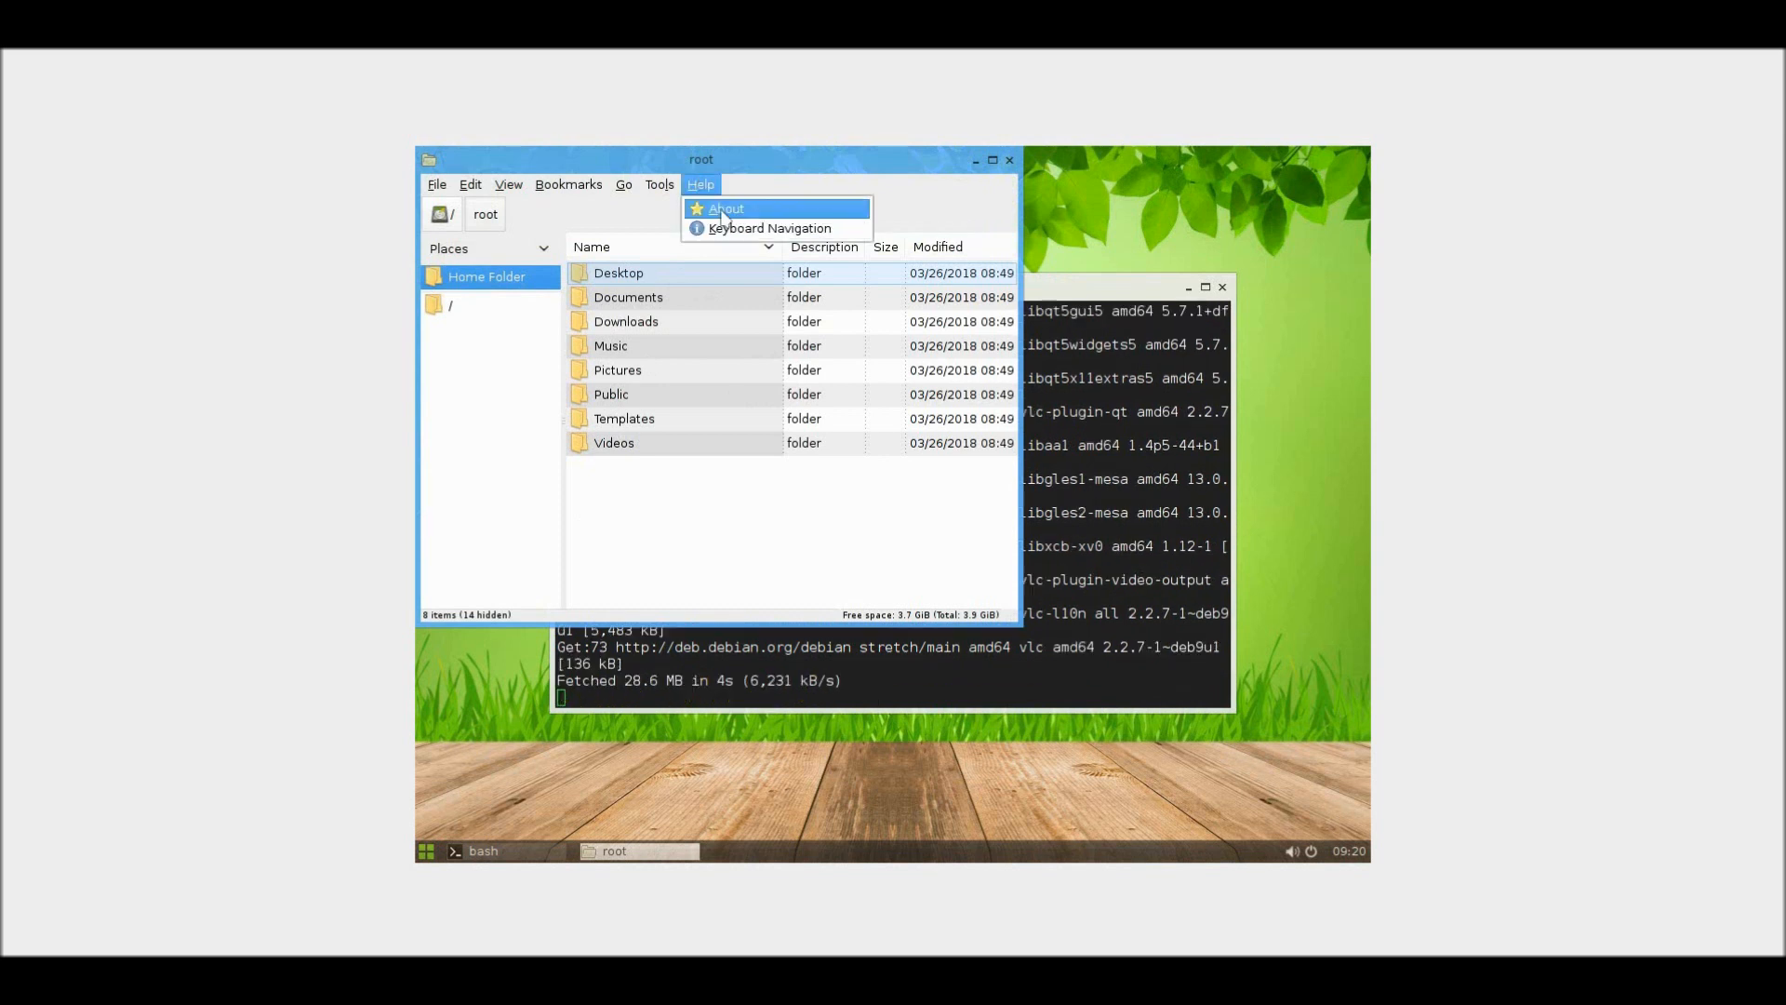
{"action": "left_click", "coordinate": [724, 208]}
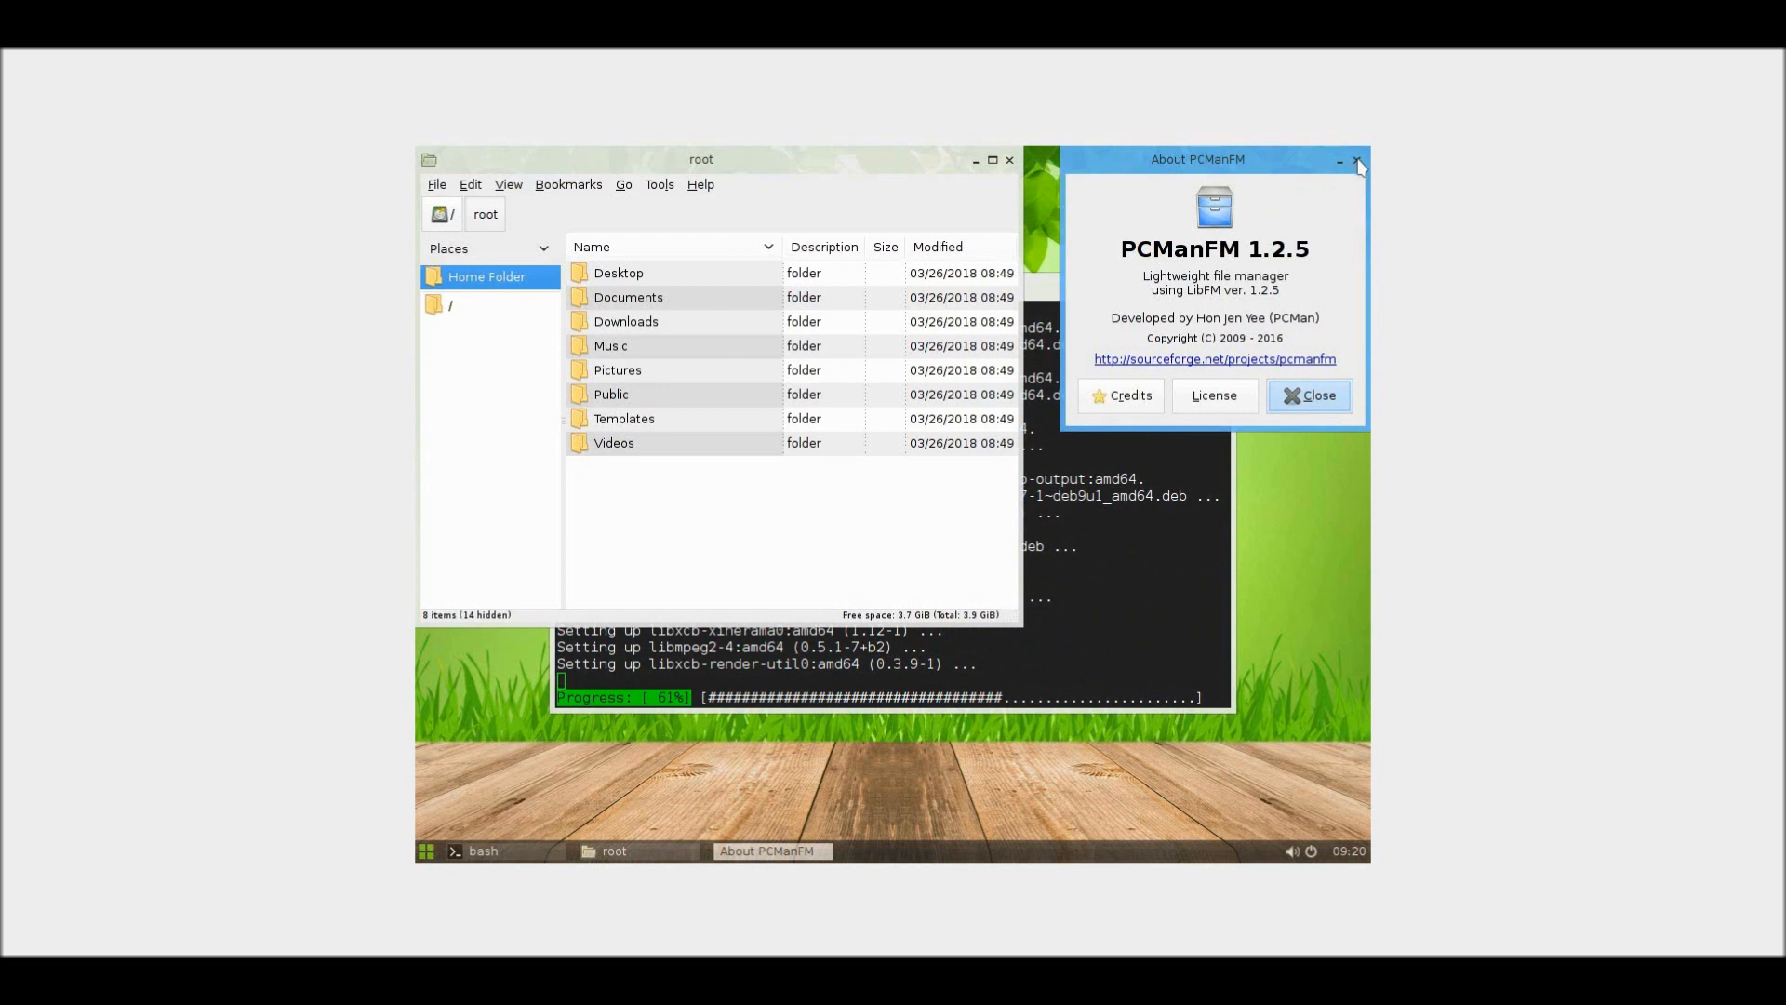
{"action": "left_click", "coordinate": [1308, 396]}
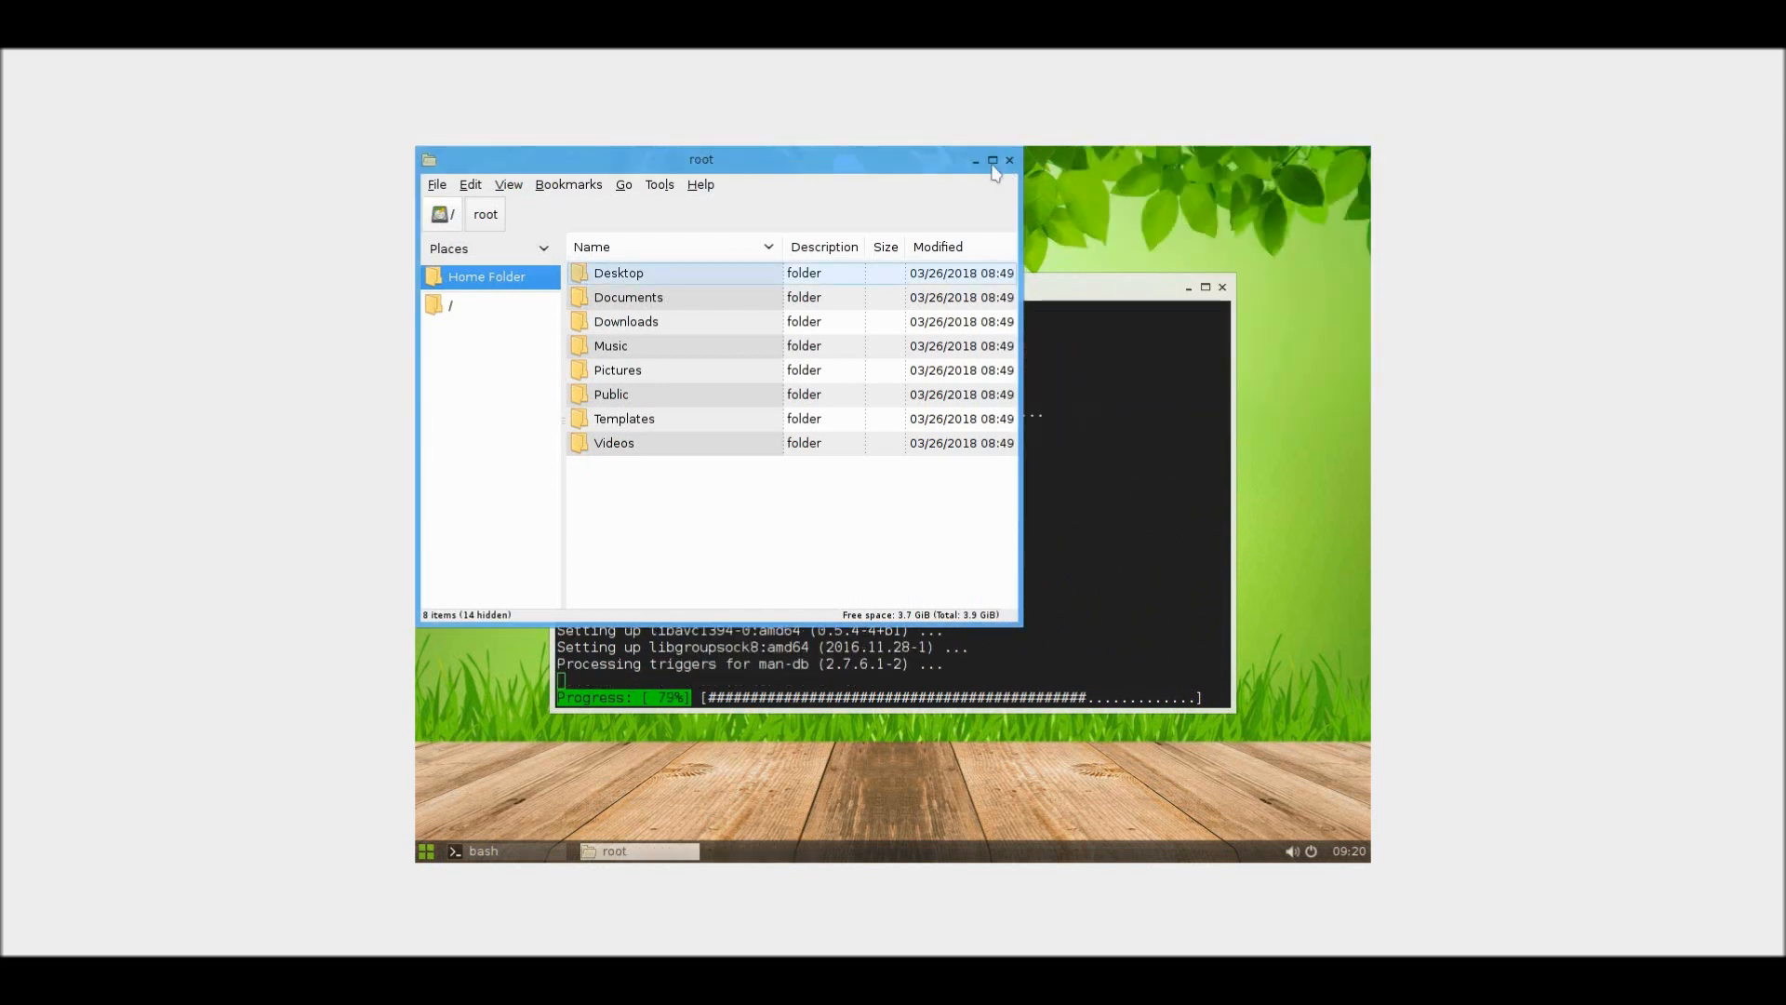
Step: Move the PCManFM window aside, then close it and the newly opened VLC player
{"action": "left_click_drag", "start_coordinate": [699, 159], "coordinate": [1047, 177]}
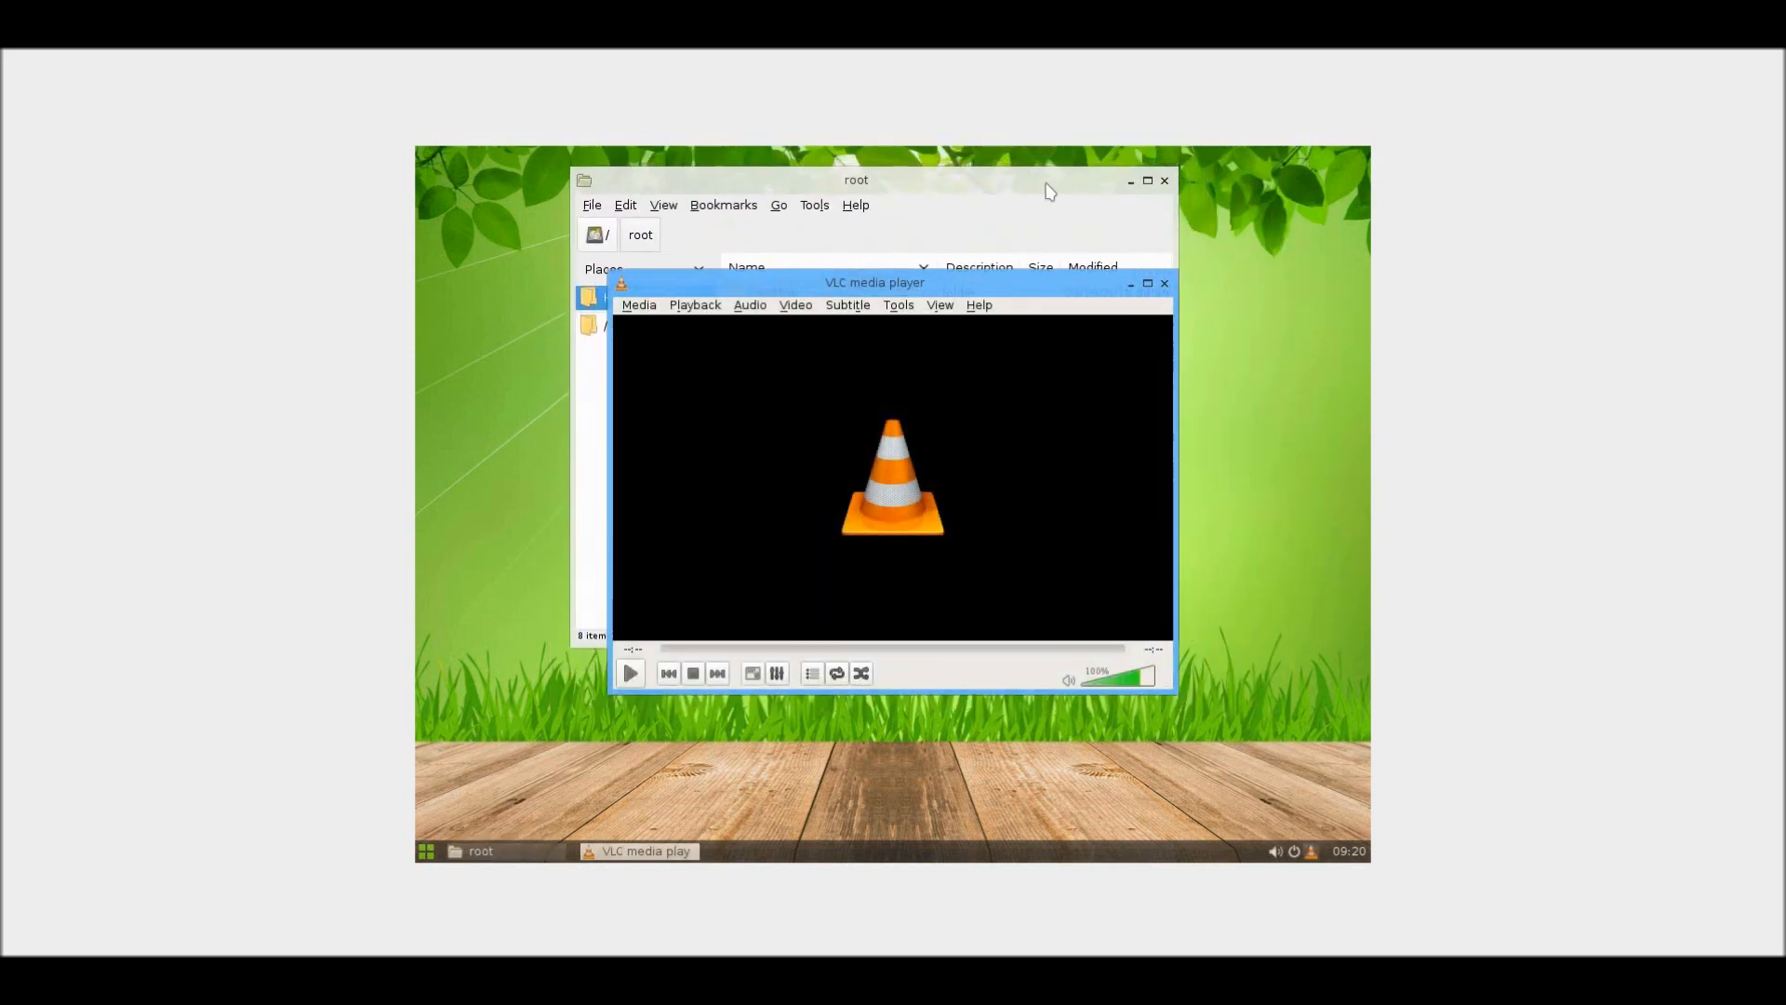
{"action": "left_click_drag", "start_coordinate": [855, 179], "coordinate": [989, 188]}
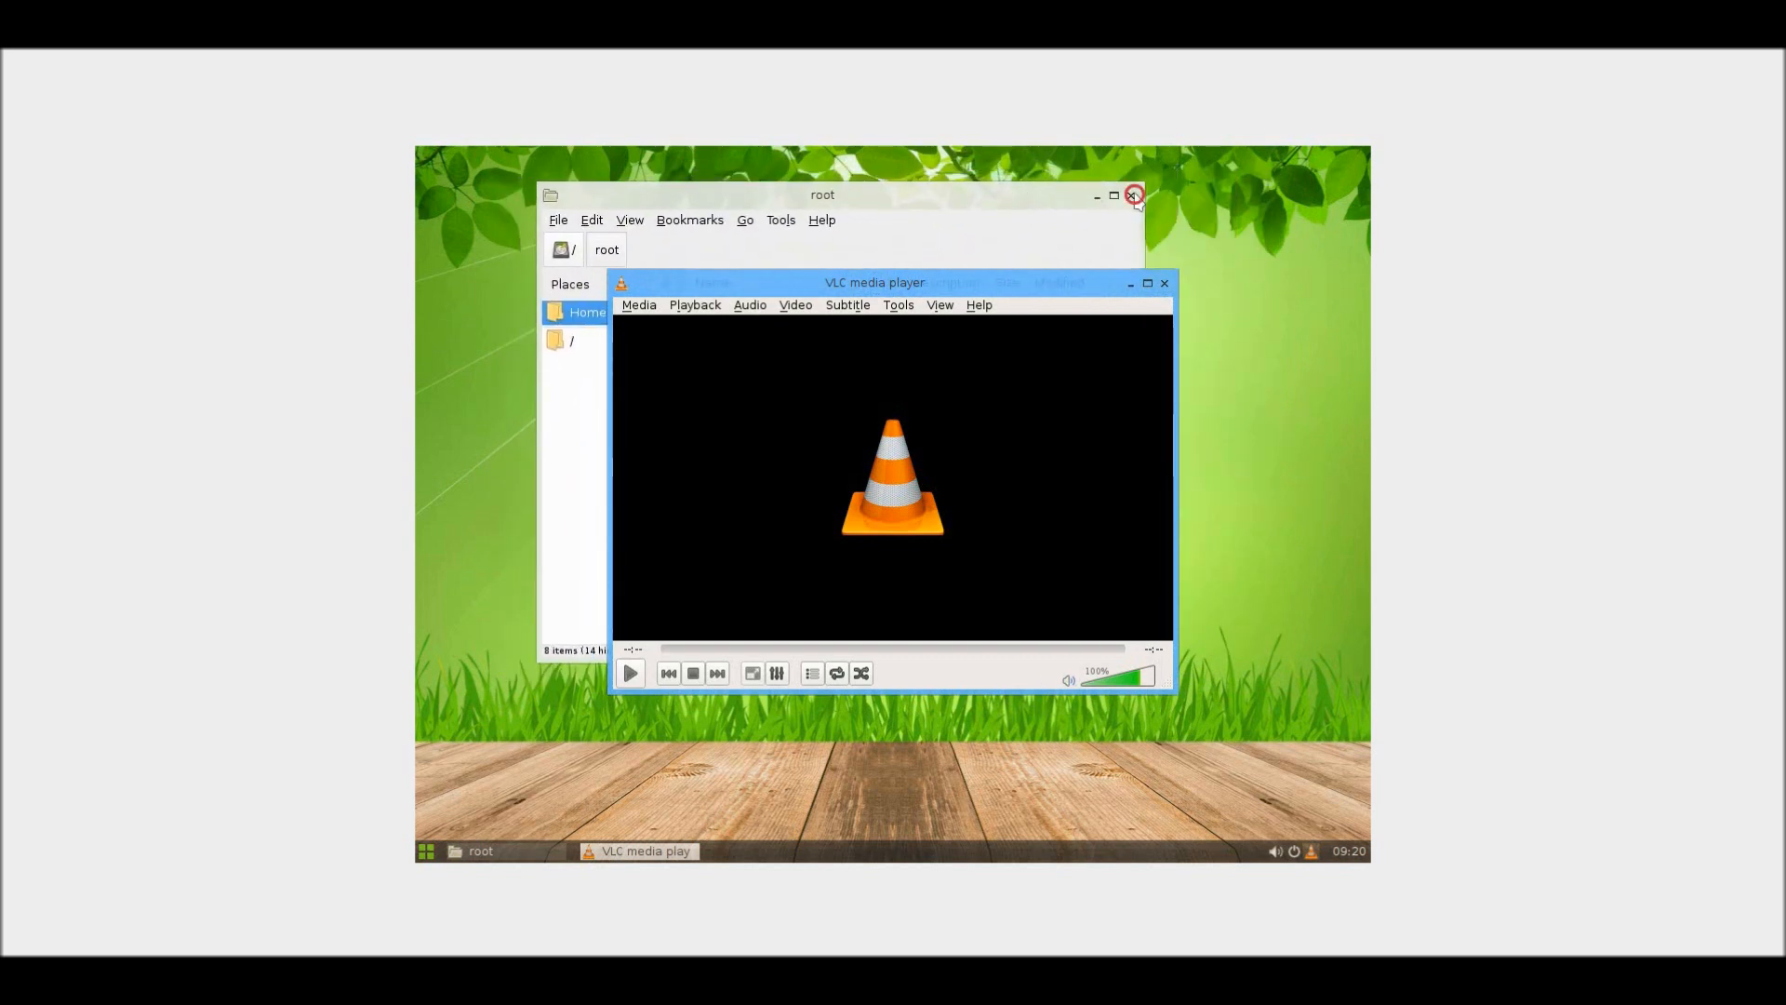
{"action": "left_click", "coordinate": [1132, 195]}
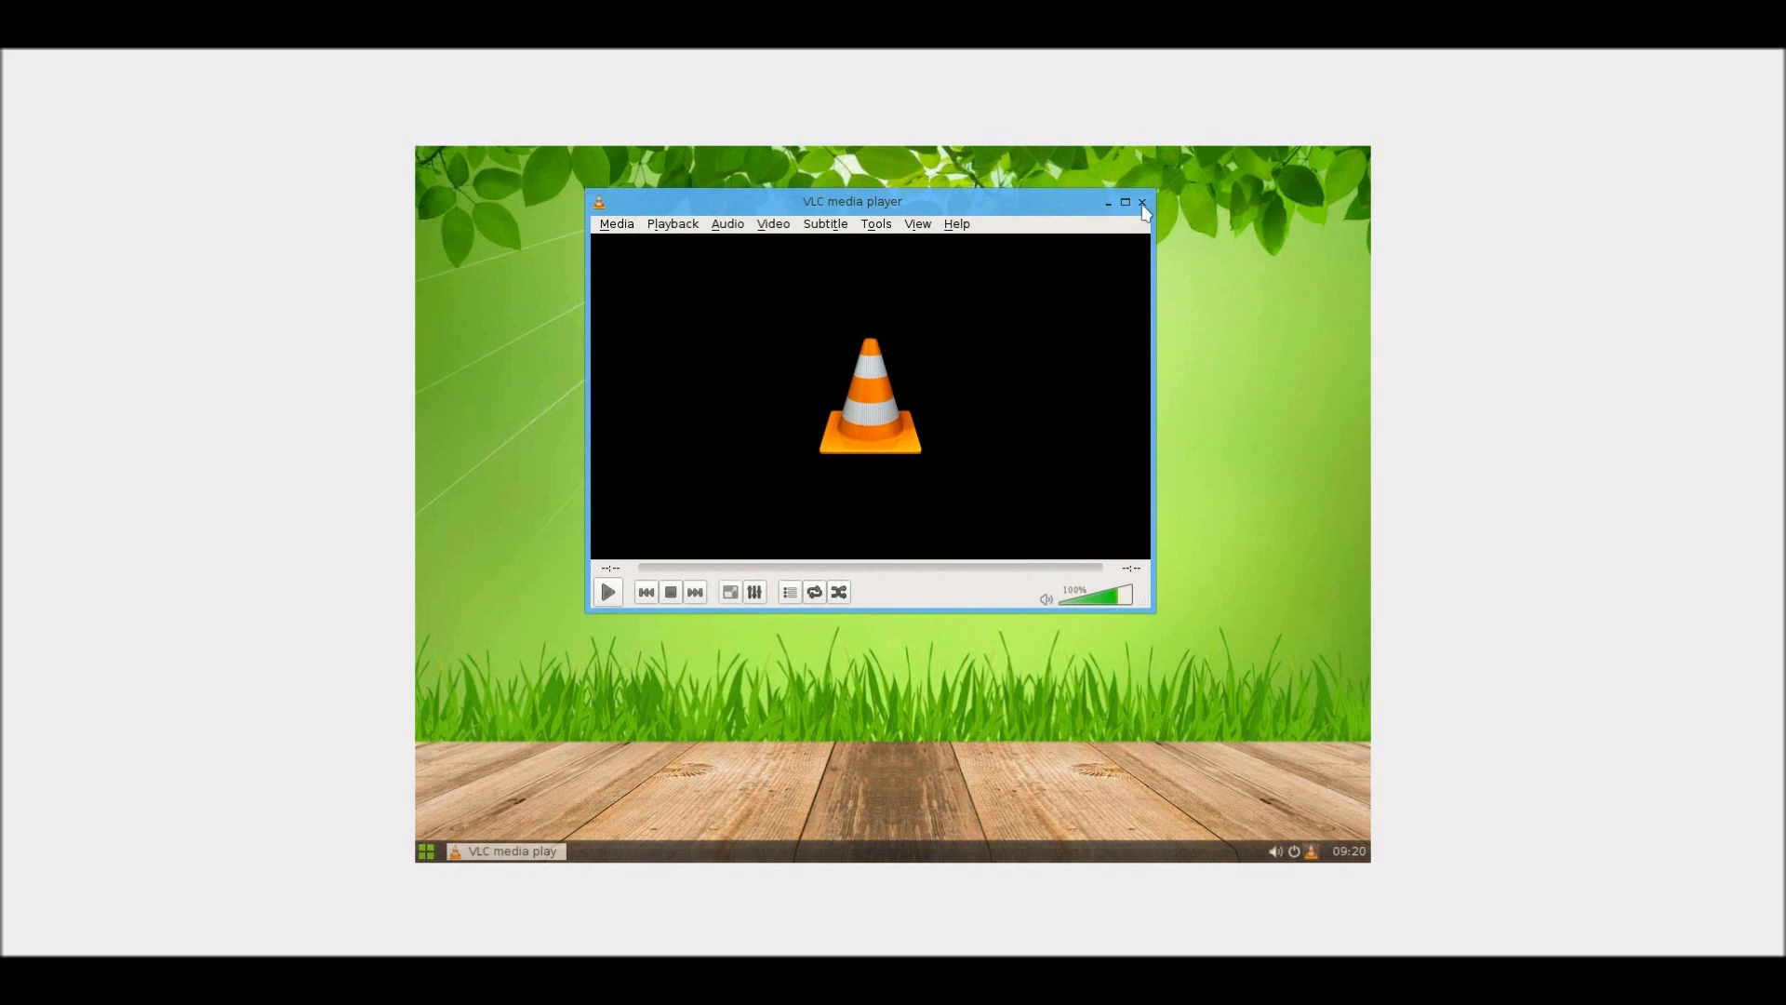
{"action": "left_click", "coordinate": [1141, 202]}
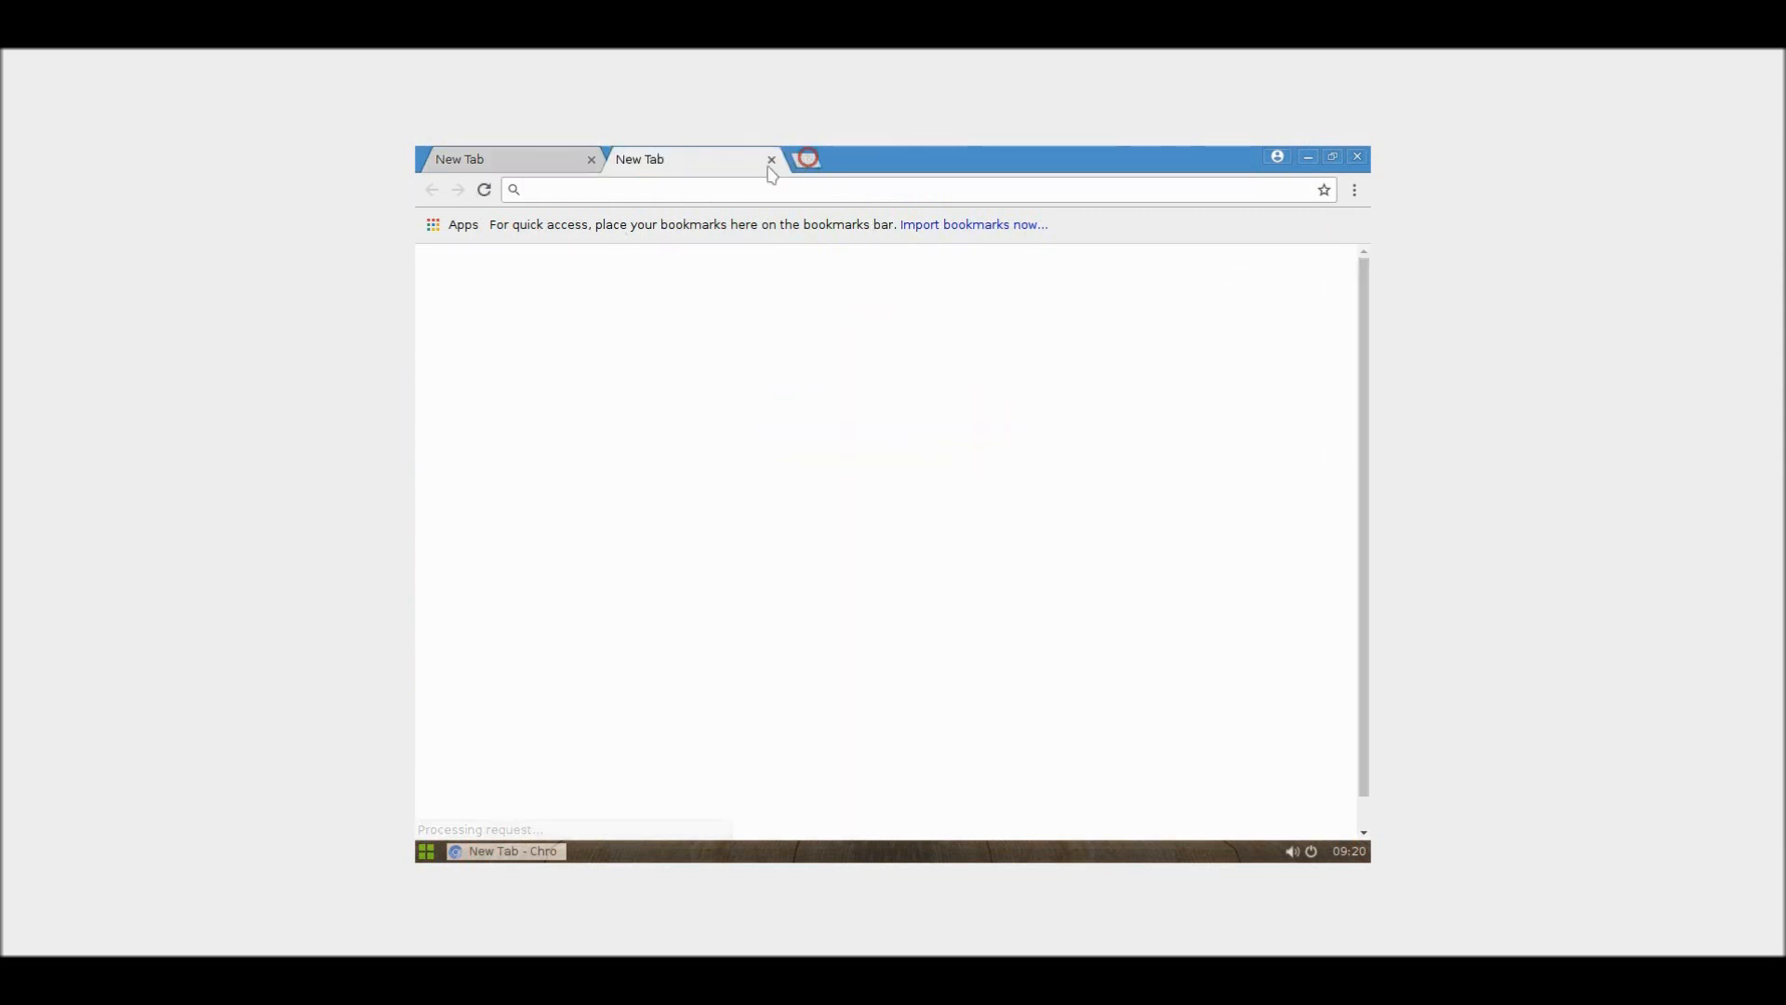
Step: Search 'google' in Chrome, reach the Google UK homepage, then close the browser
{"action": "left_click", "coordinate": [805, 158]}
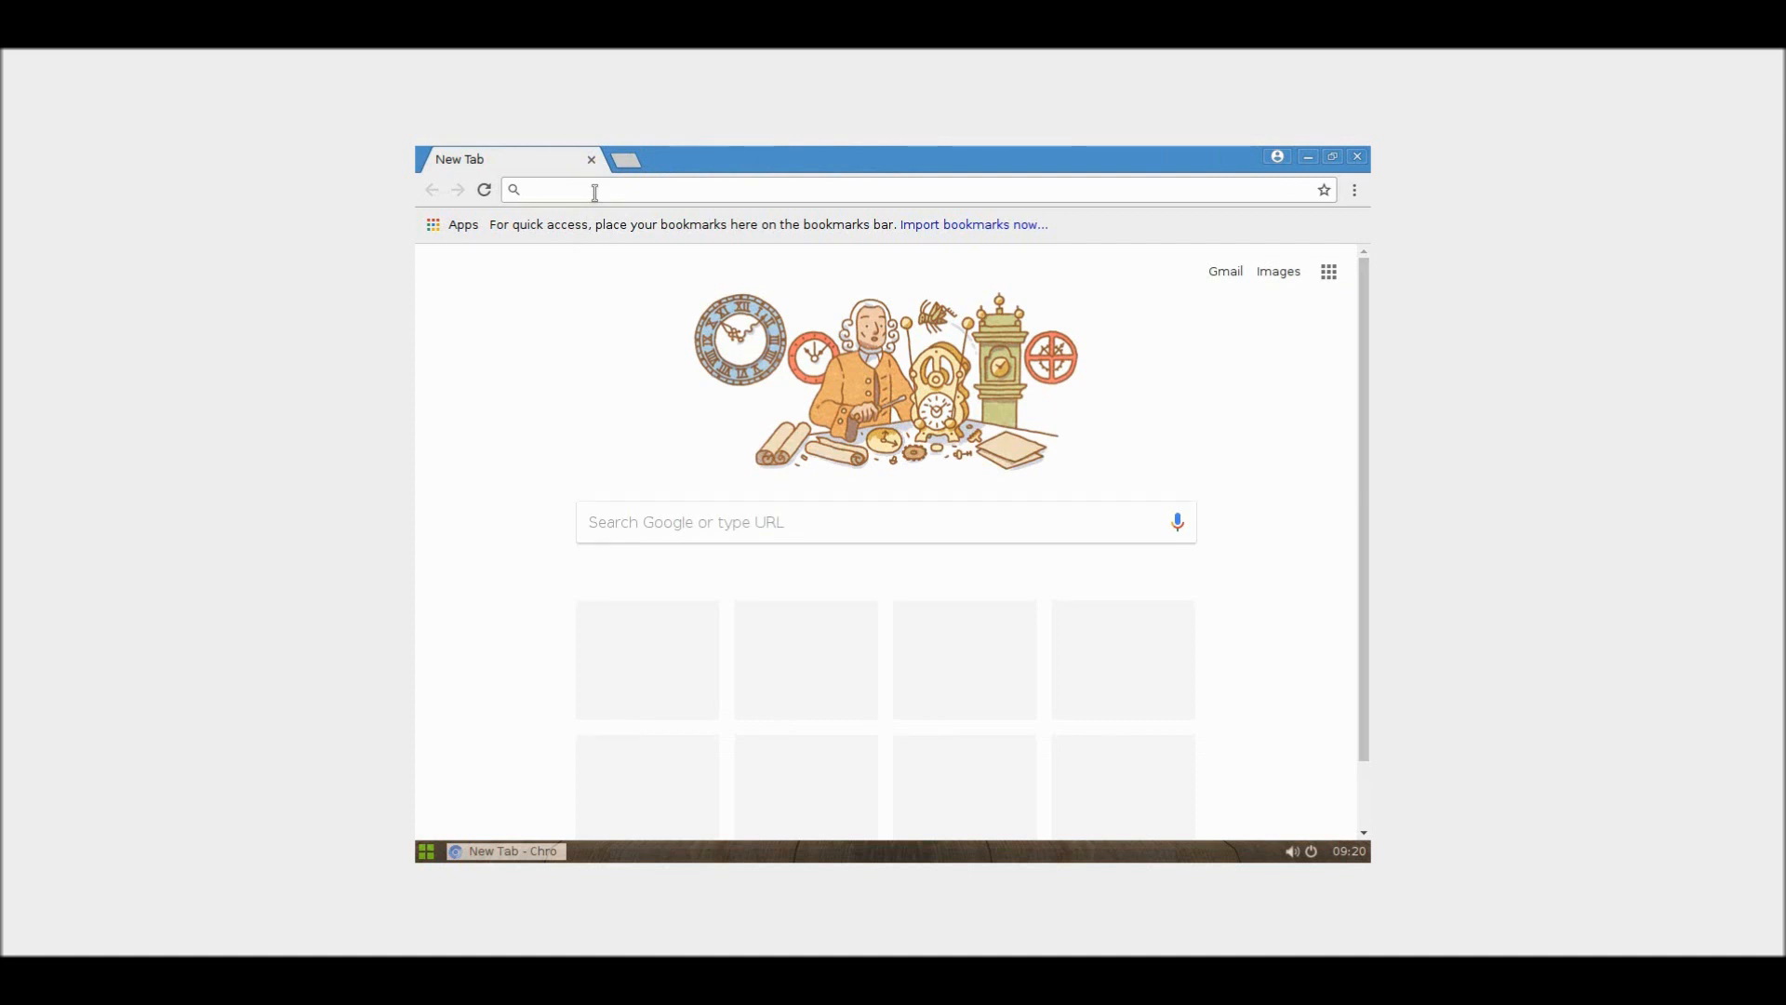
{"action": "type", "text": "google"}
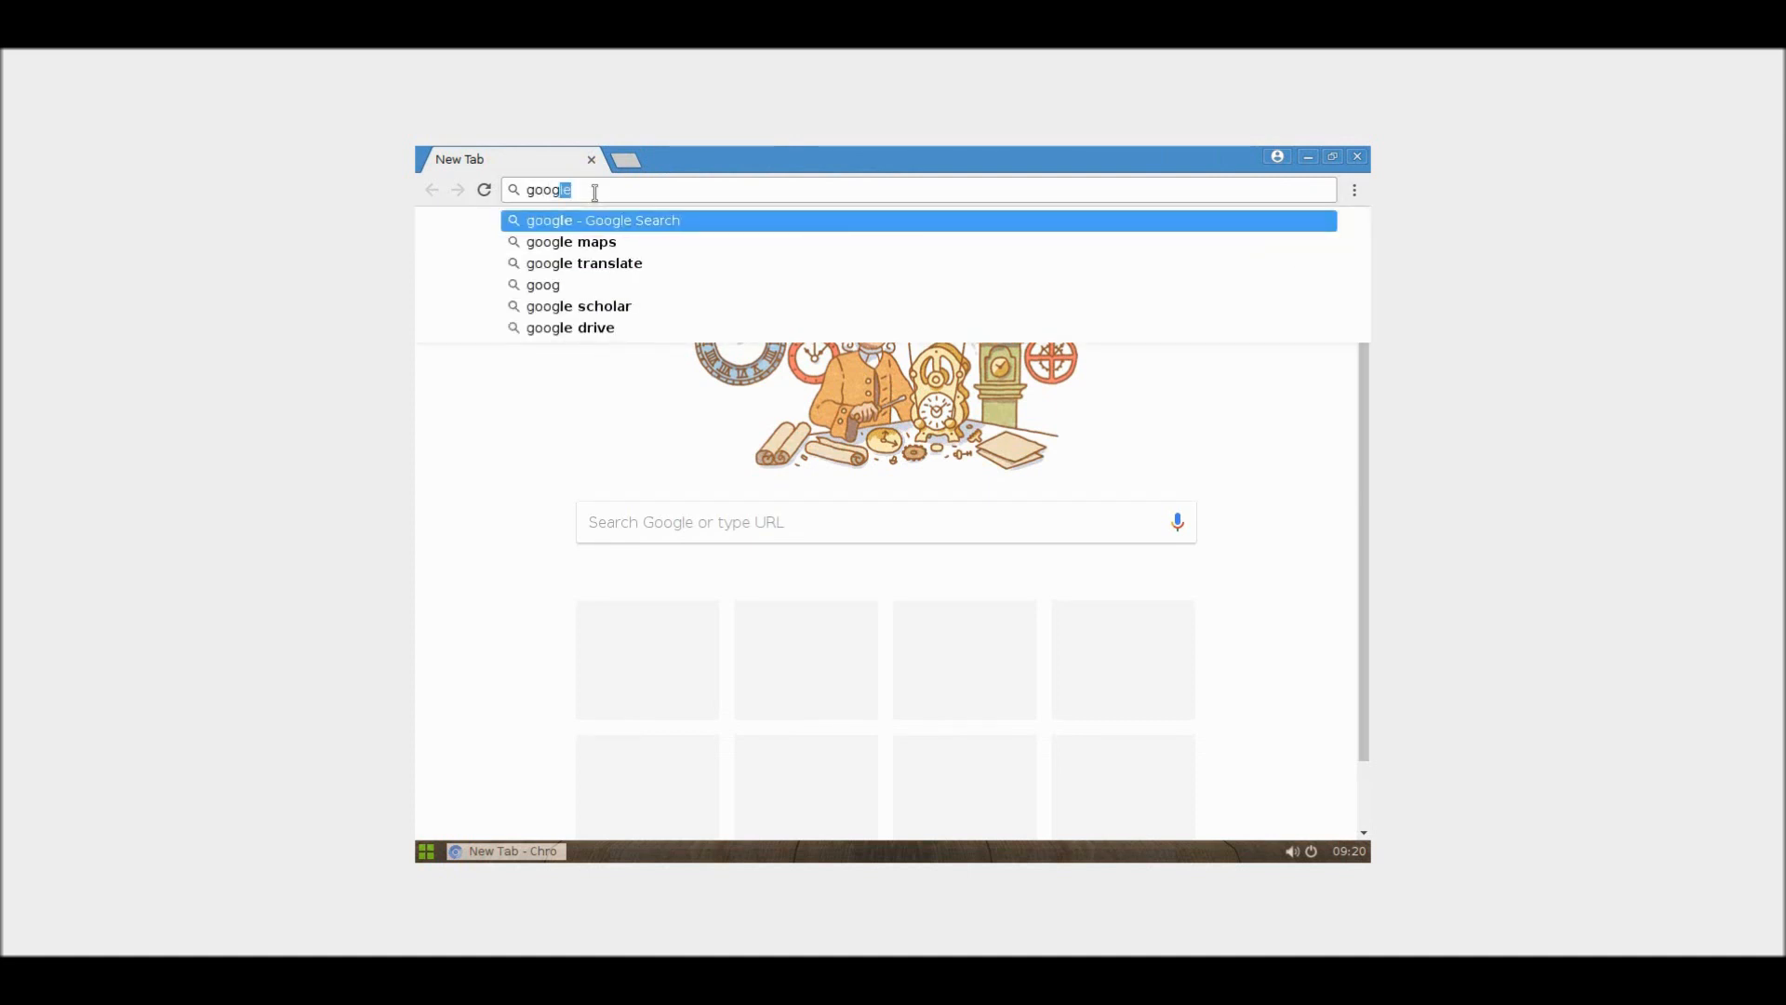
{"action": "left_click", "coordinate": [603, 220]}
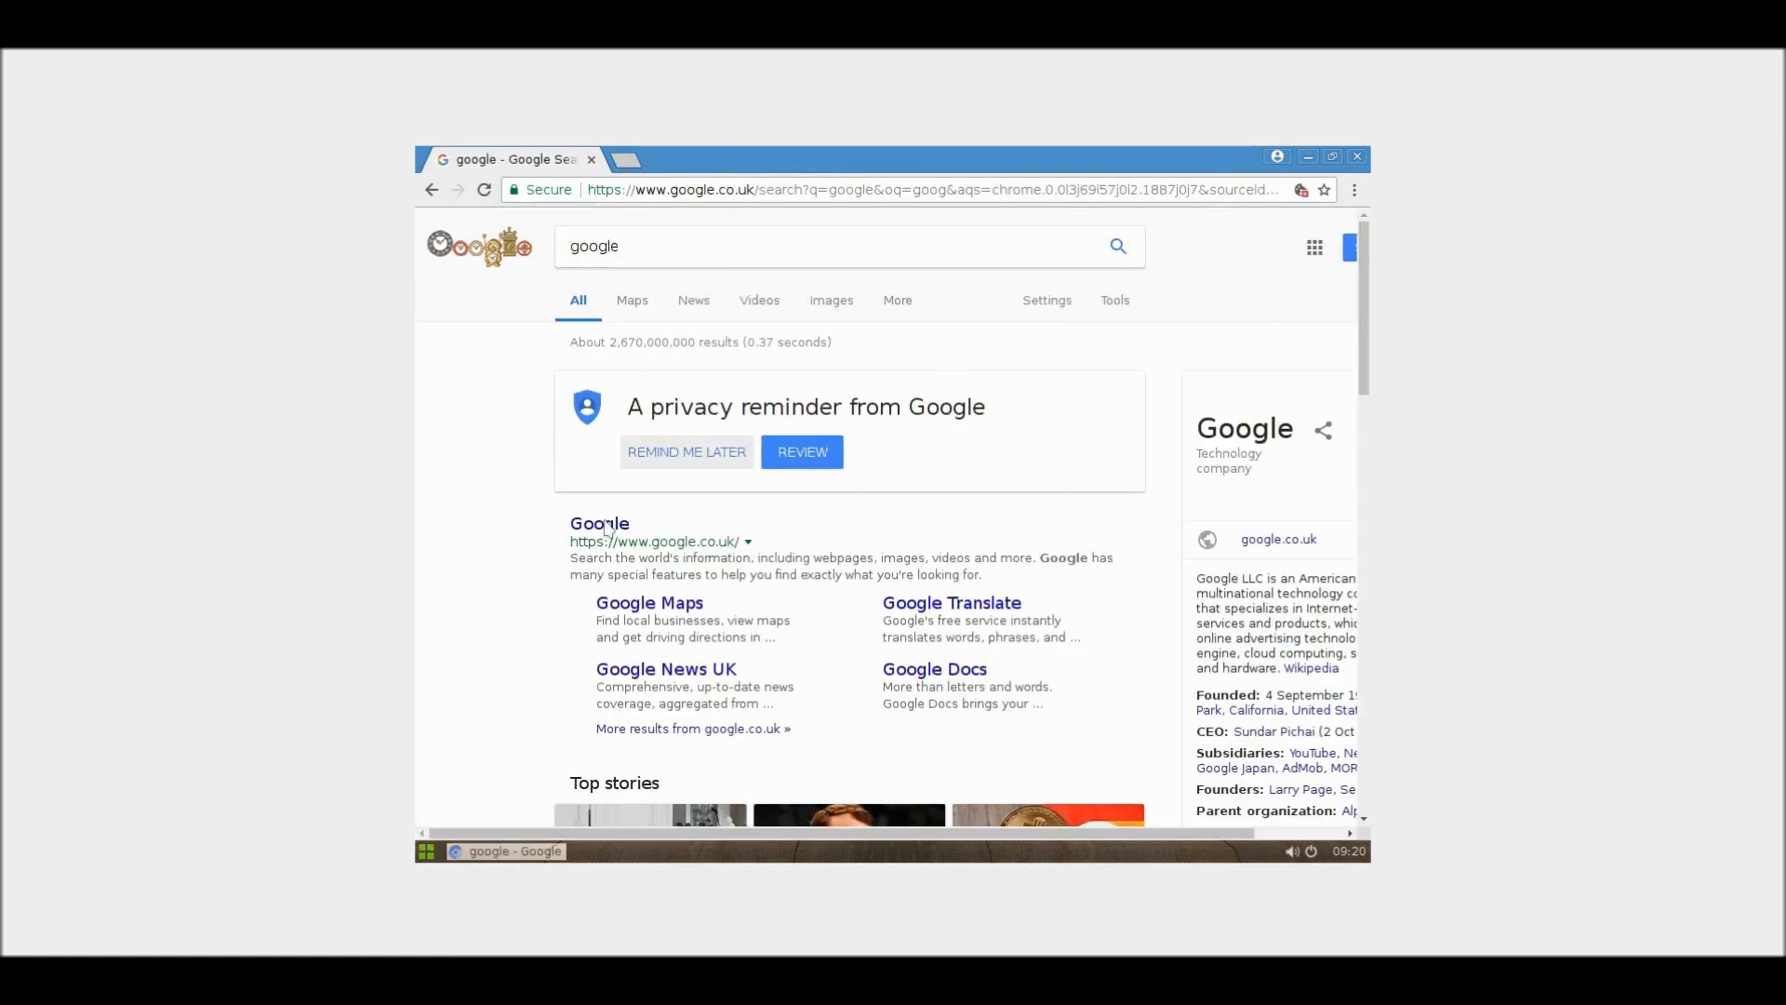
{"action": "left_click", "coordinate": [599, 523]}
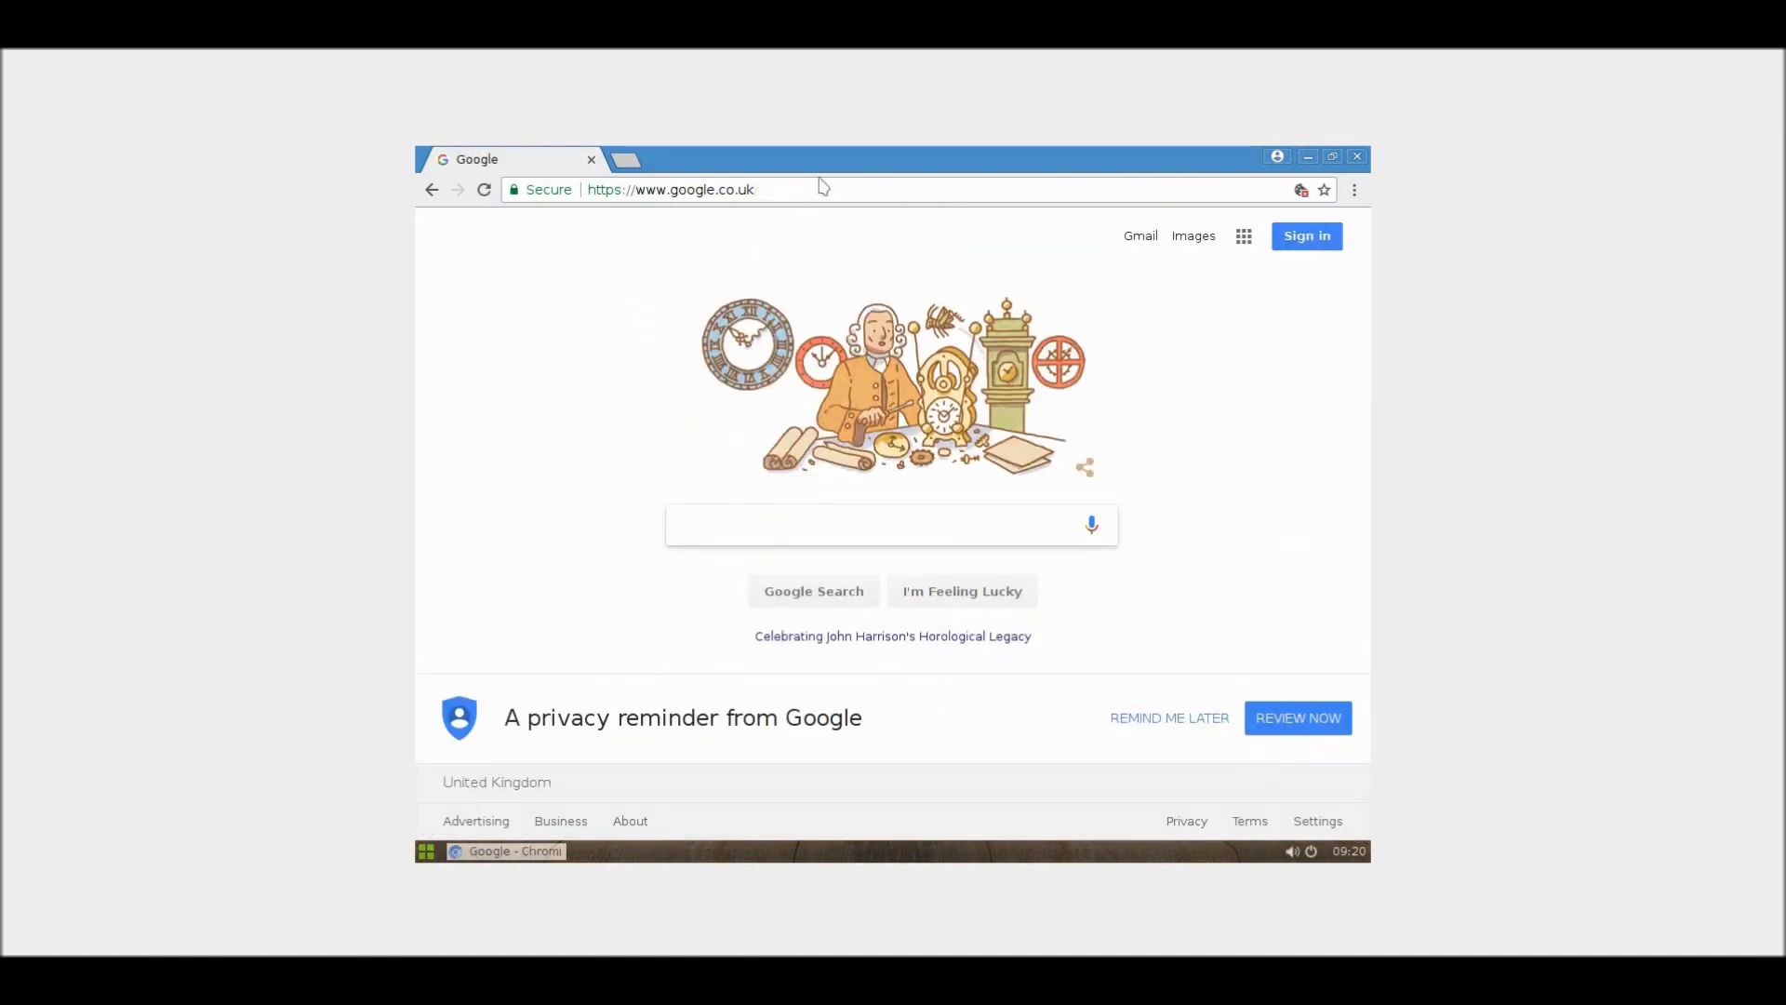
{"action": "mouse_move", "coordinate": [1136, 181]}
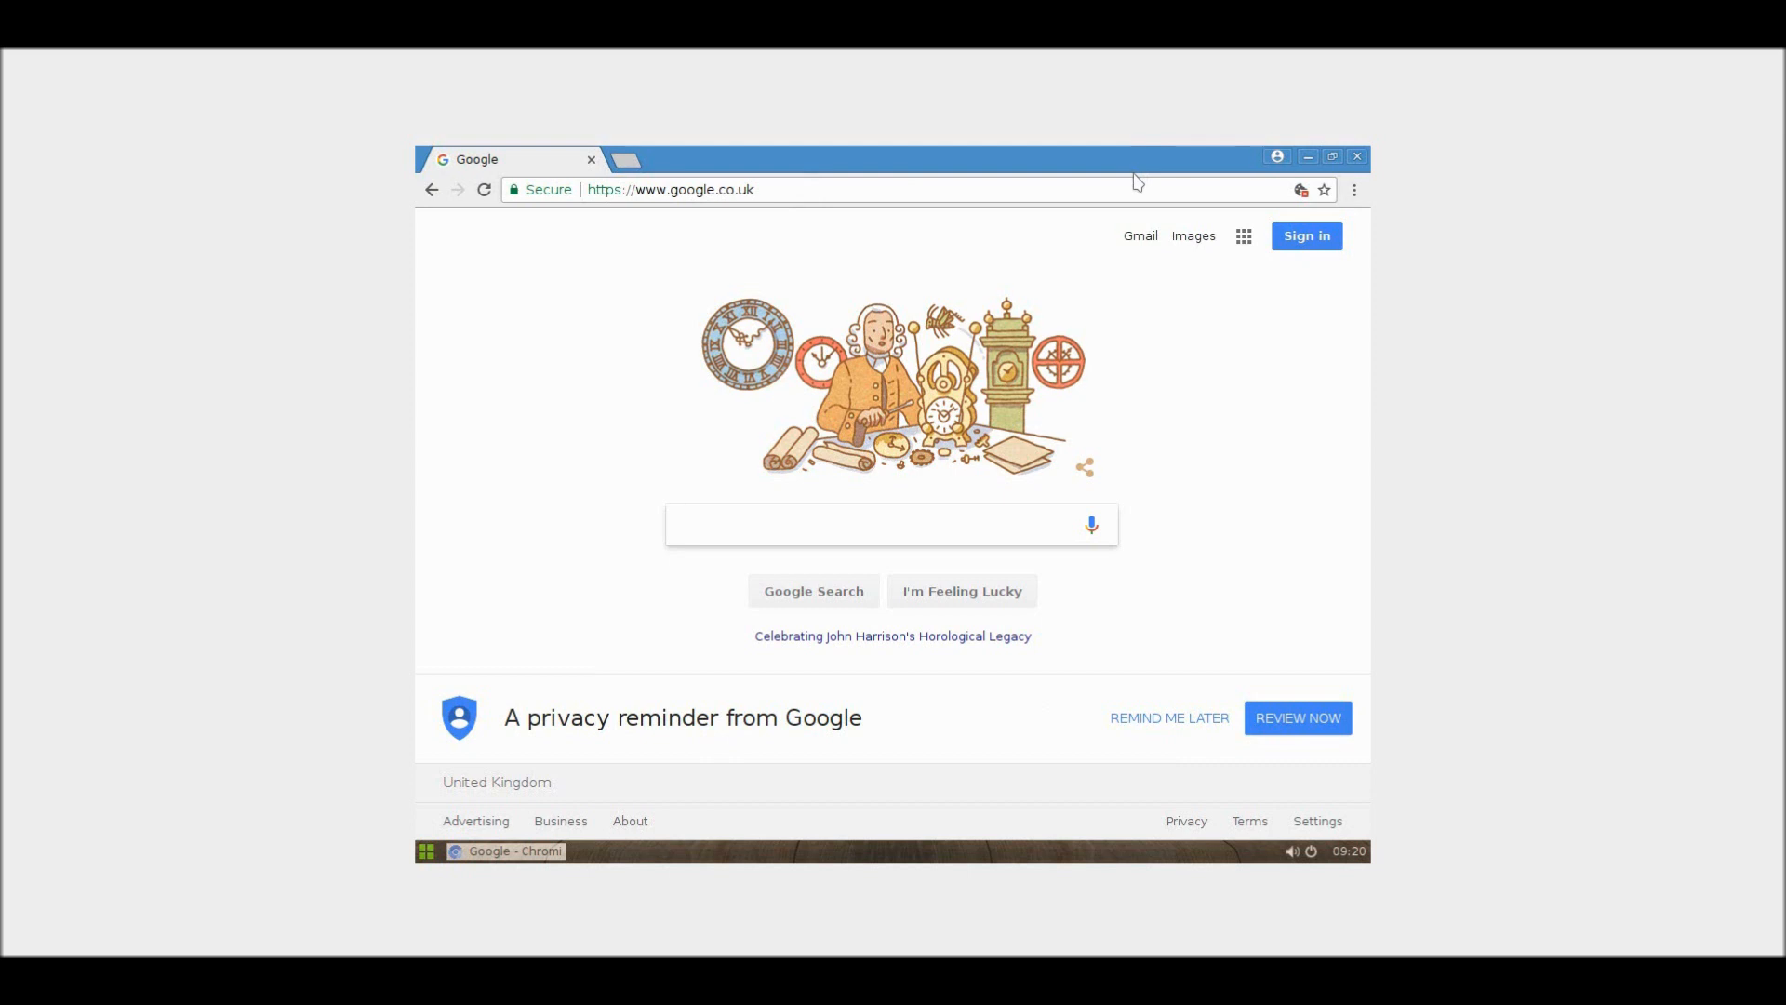
{"action": "left_click", "coordinate": [888, 524]}
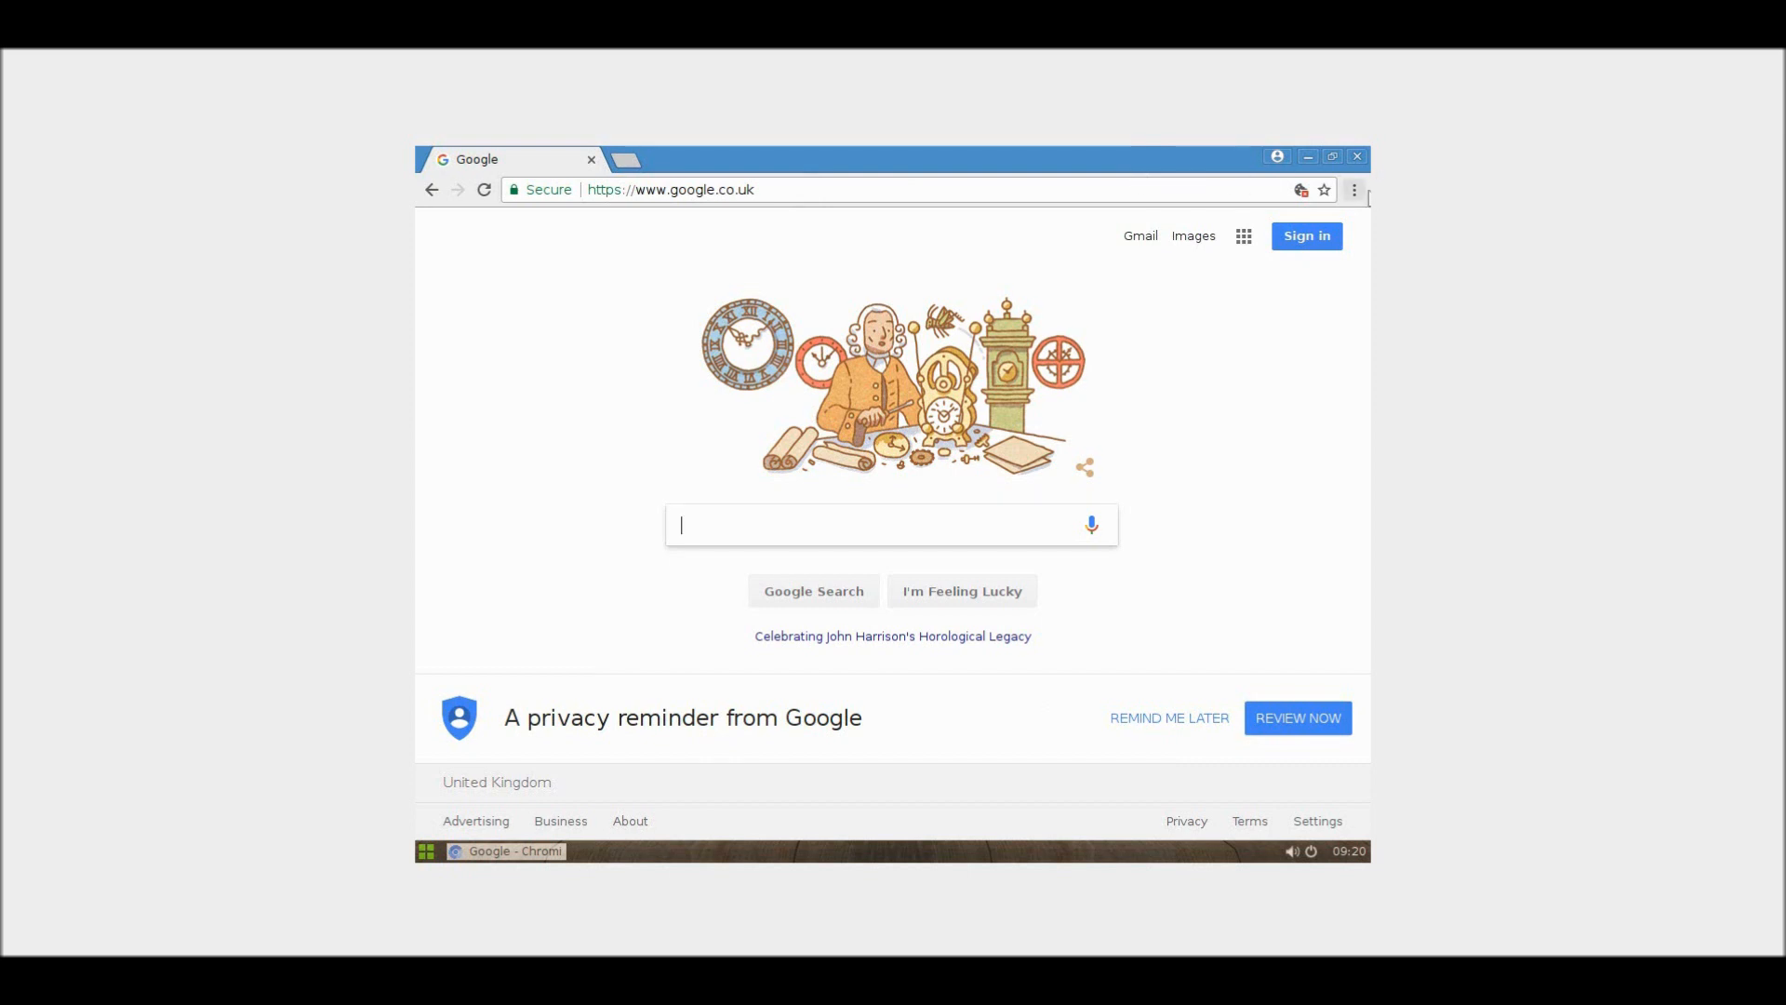
{"action": "left_click", "coordinate": [1308, 156]}
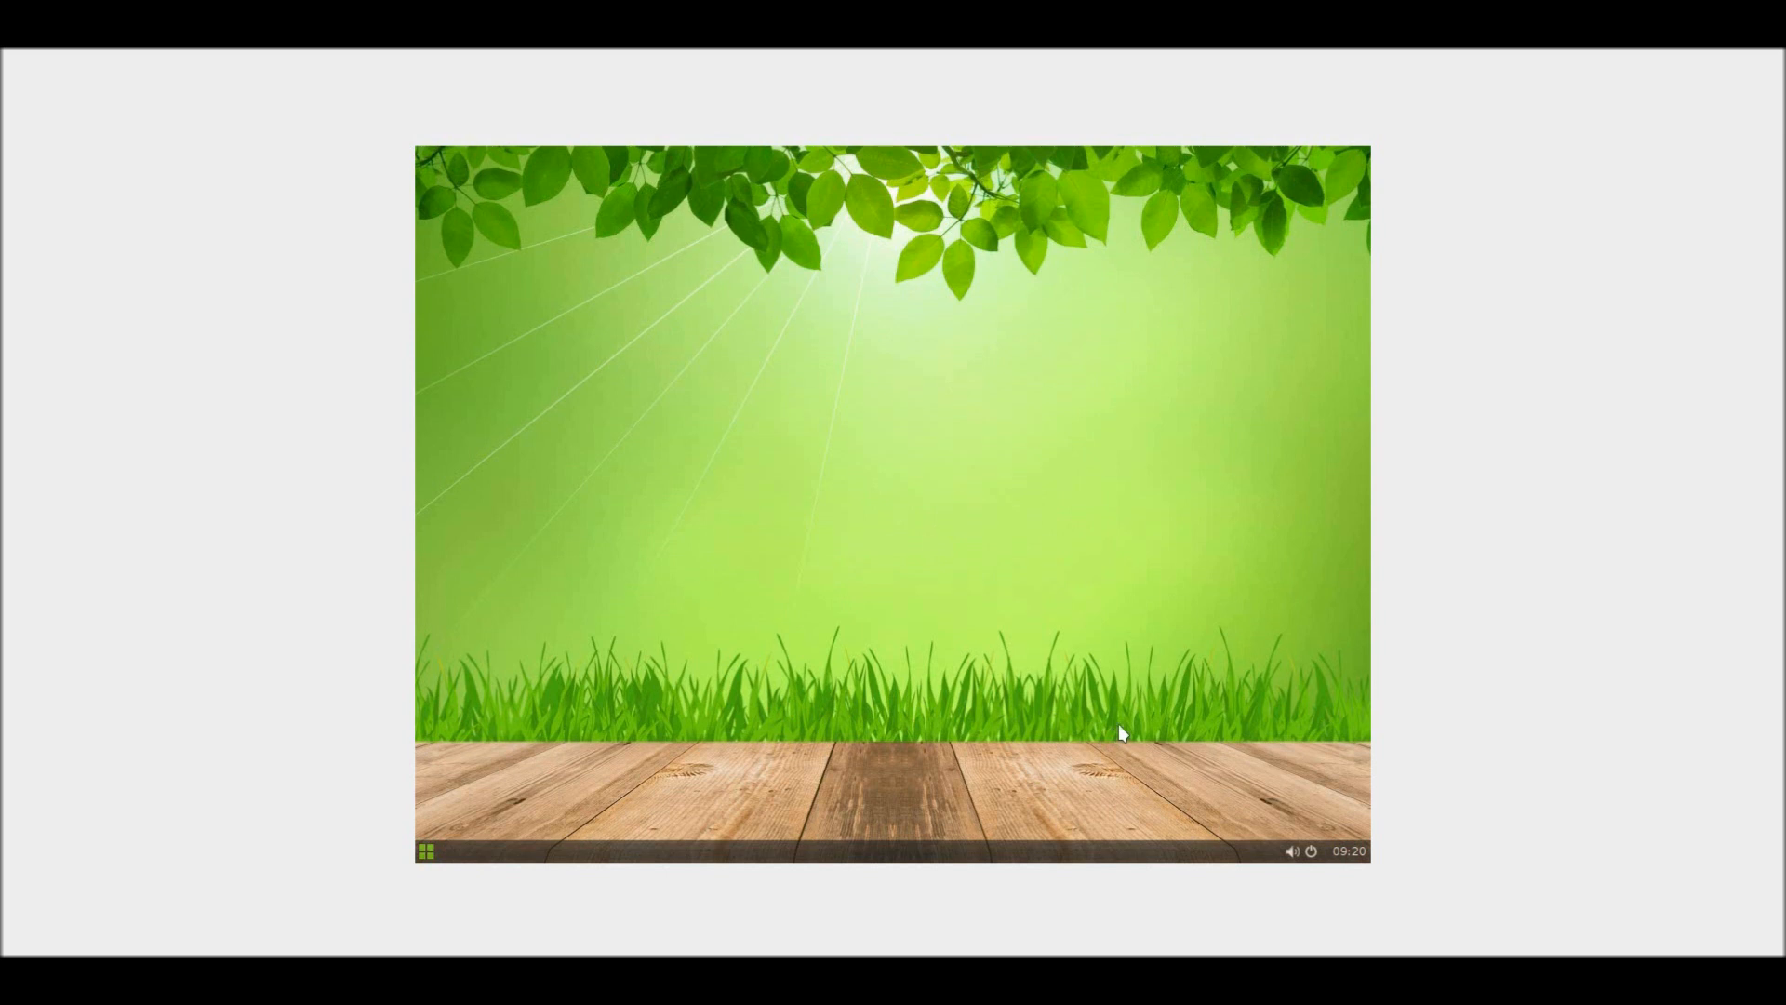
{"action": "mouse_move", "coordinate": [1096, 666]}
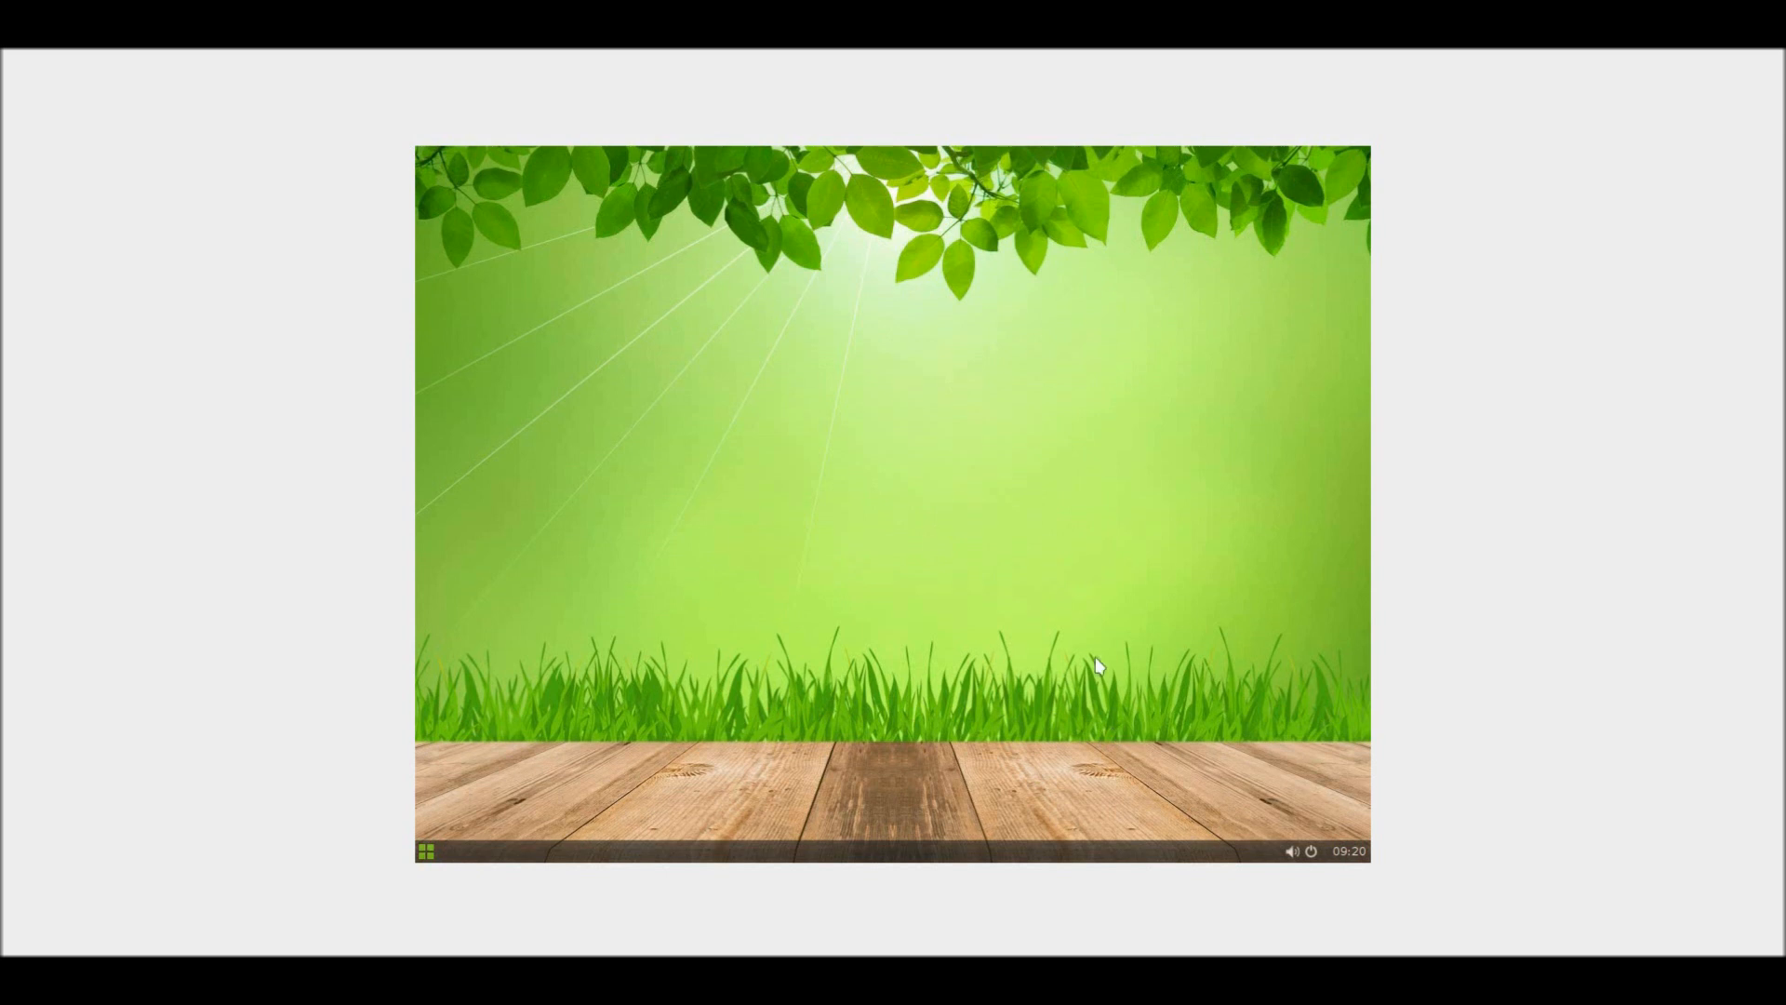